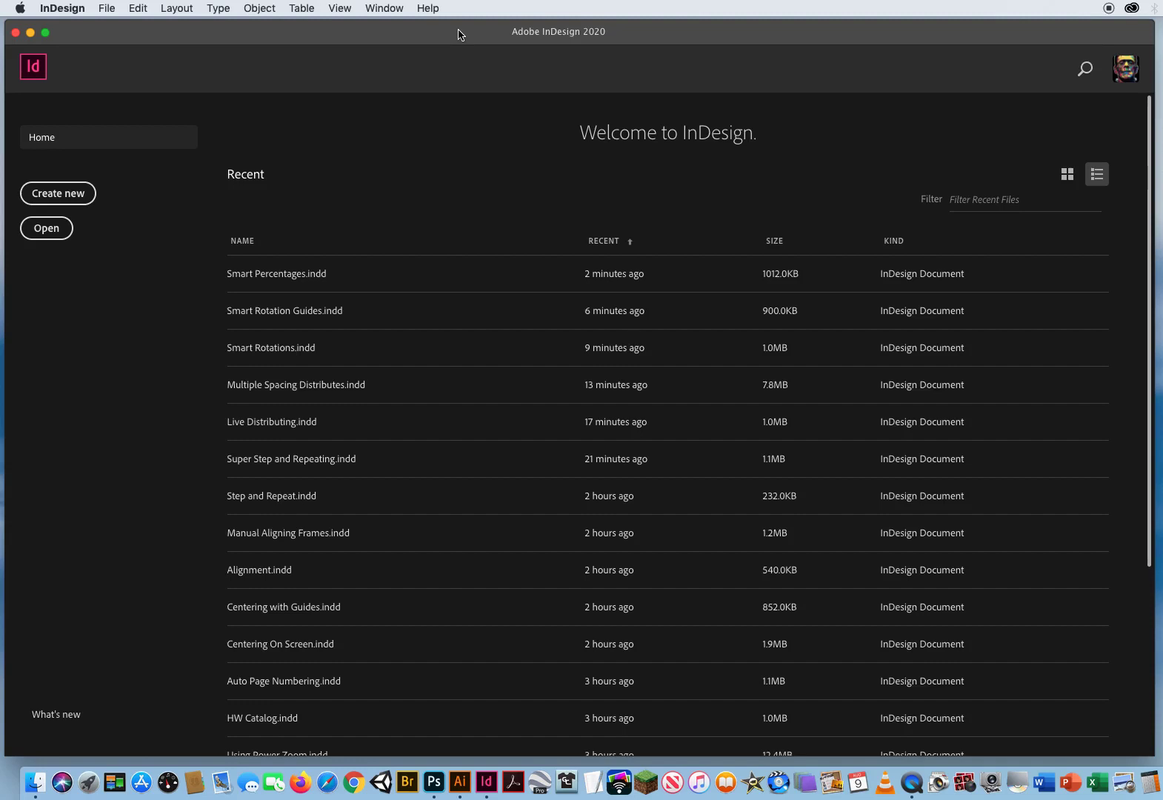
- Open Spacing Guides.indd from the 16 Using Spacing Guides folder
left_click(106, 9)
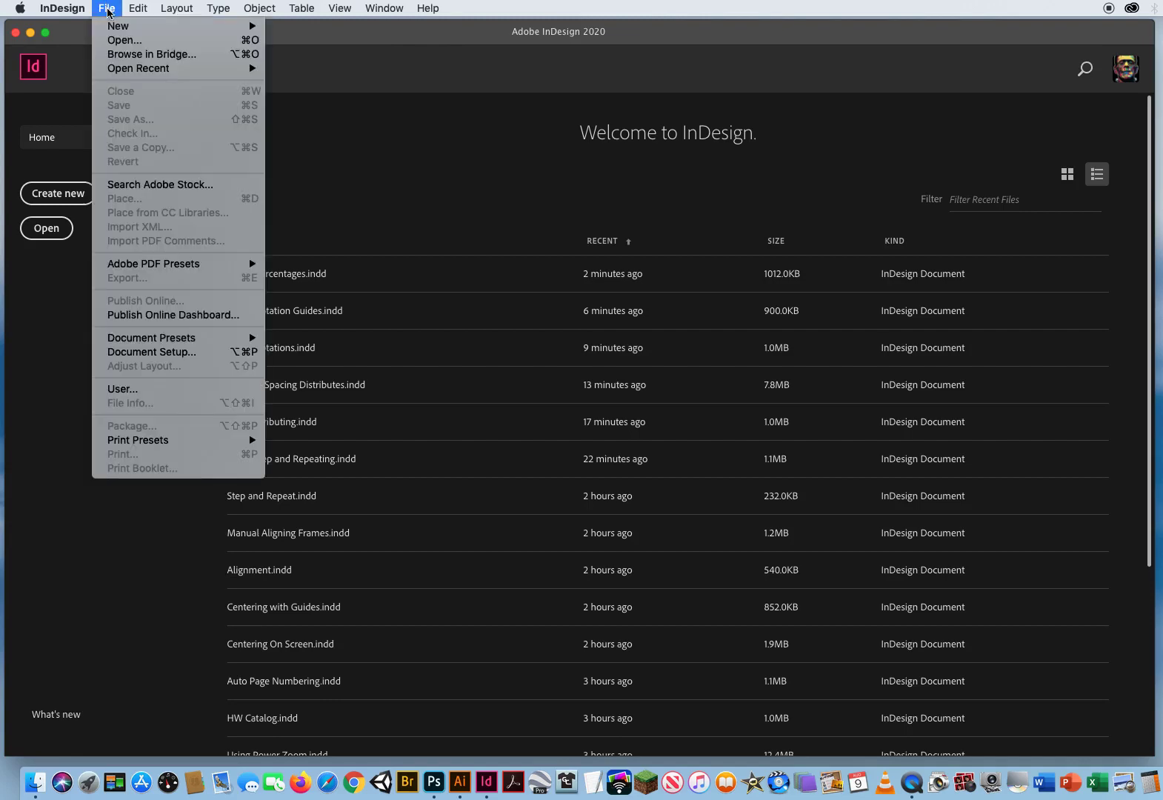
left_click(124, 40)
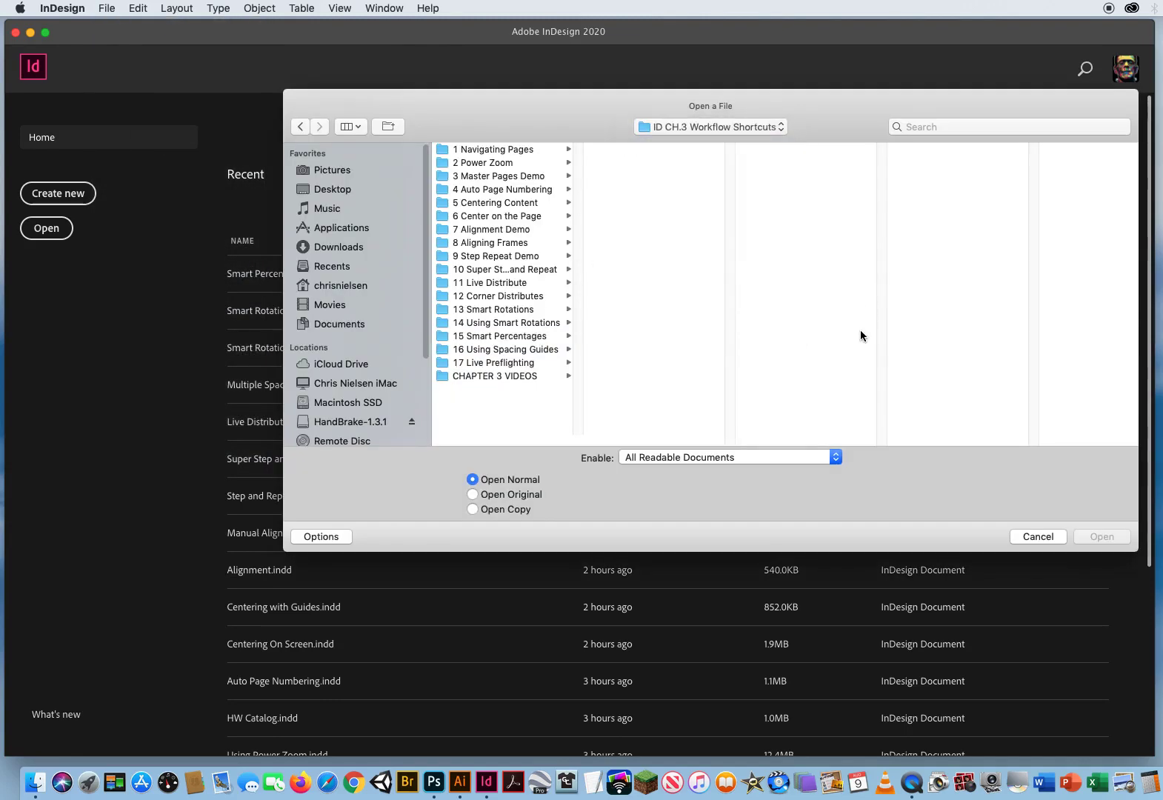
left_click(502, 349)
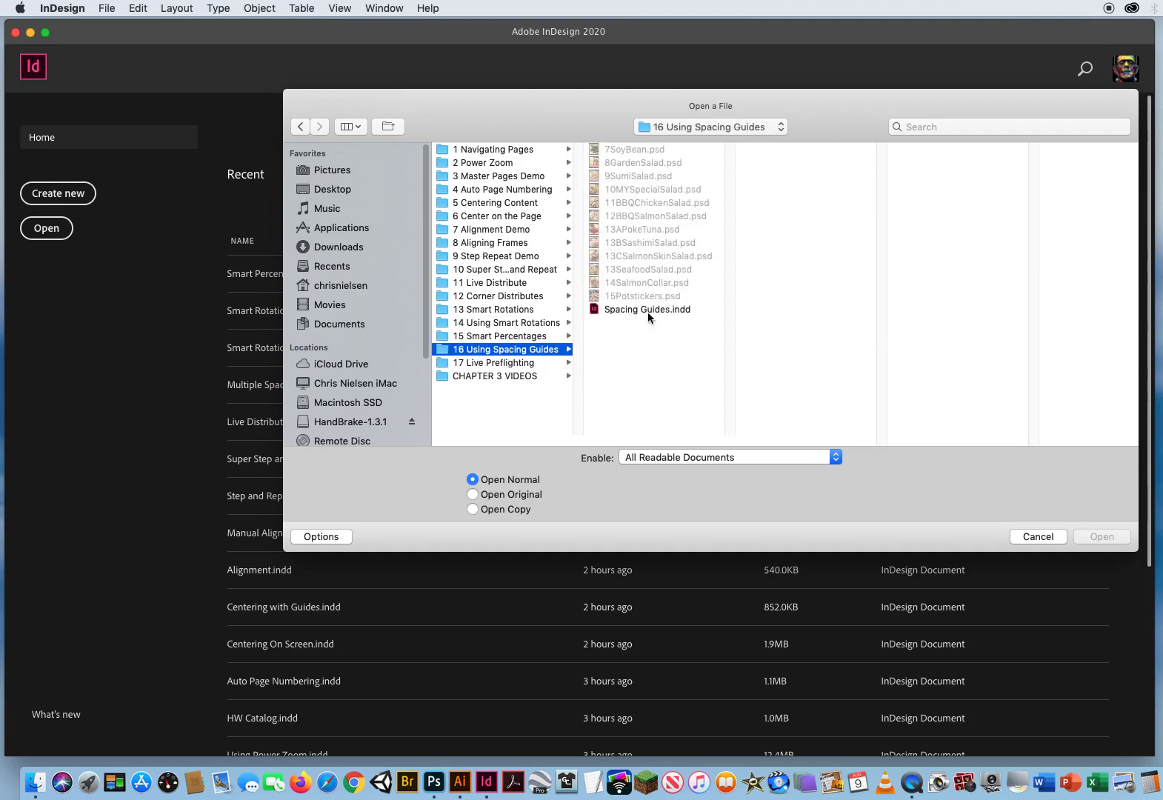
left_click(648, 309)
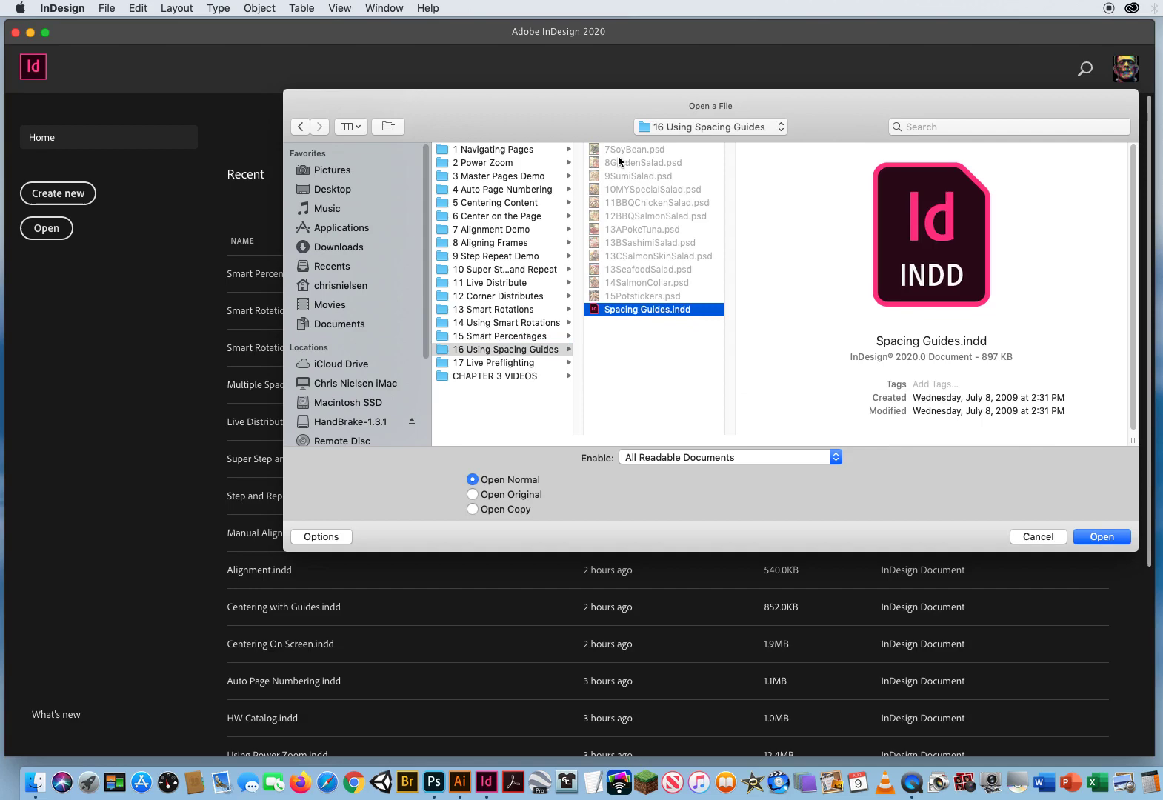
mouse_move(692, 483)
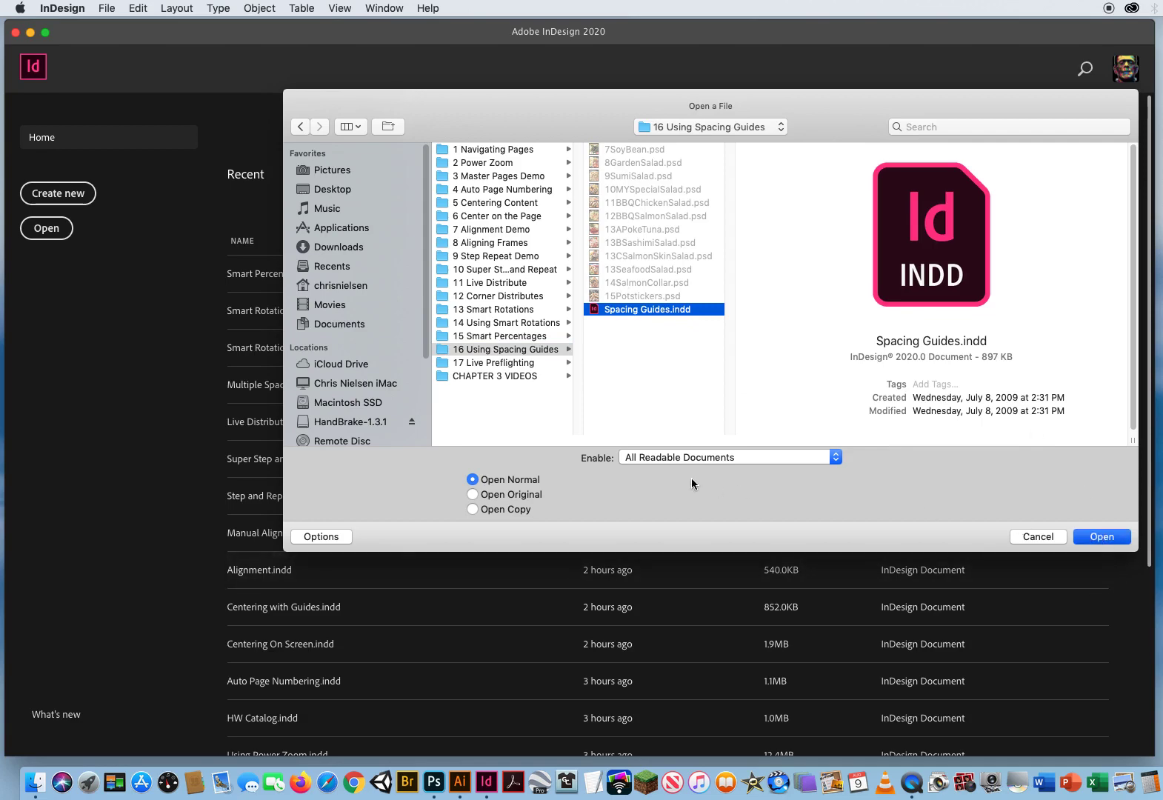
left_click(1100, 536)
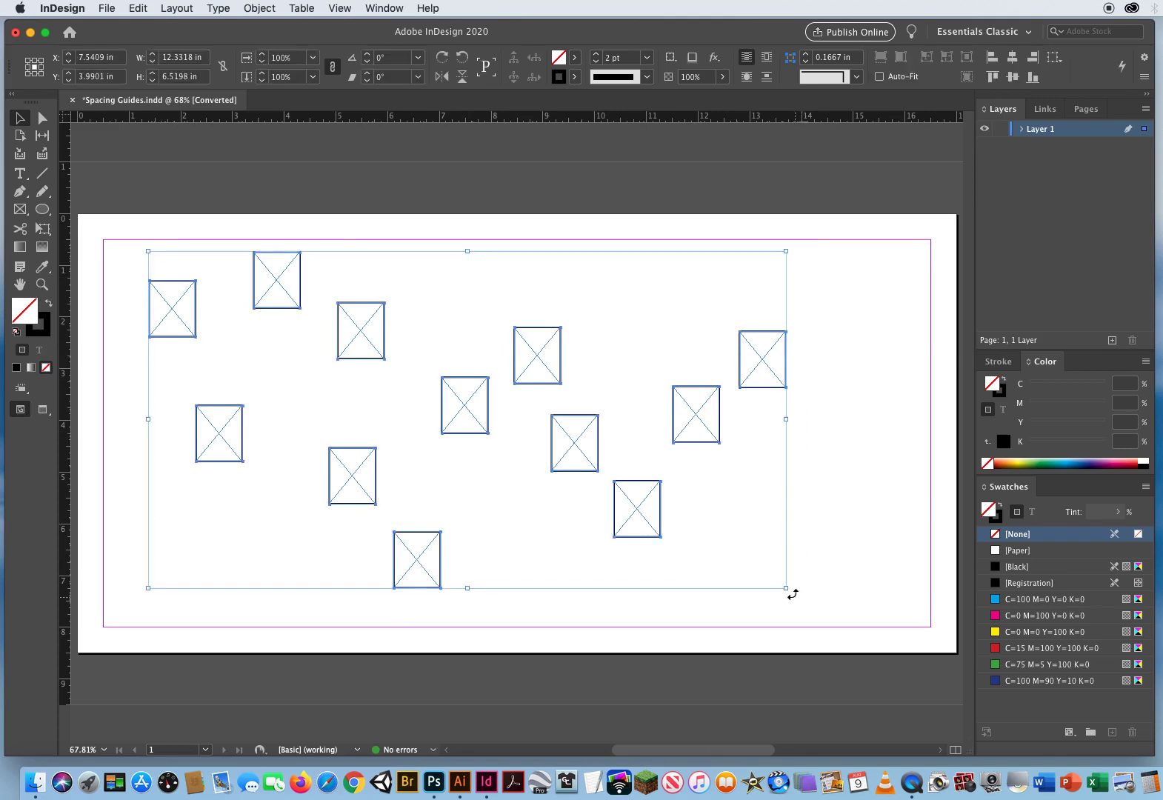
- Show the Align panel and align all twelve frames along their vertical centres
left_click(384, 8)
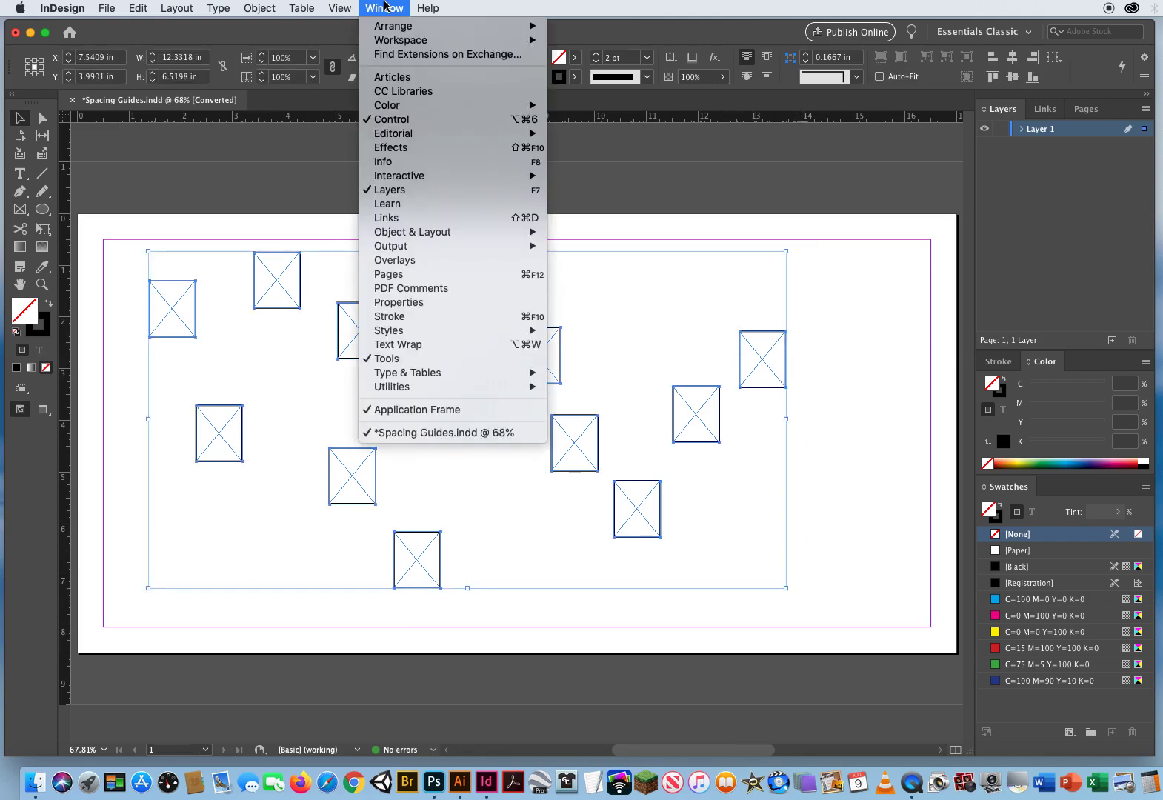
mouse_move(412, 232)
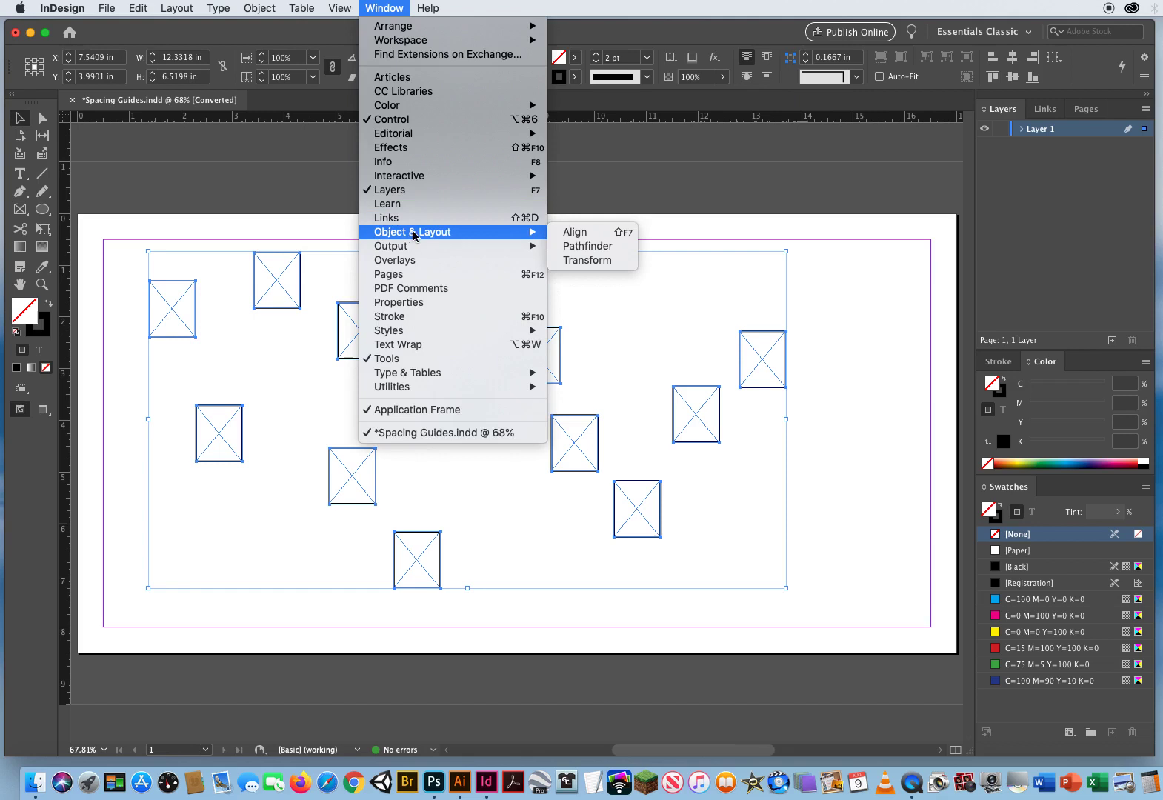
mouse_move(575, 232)
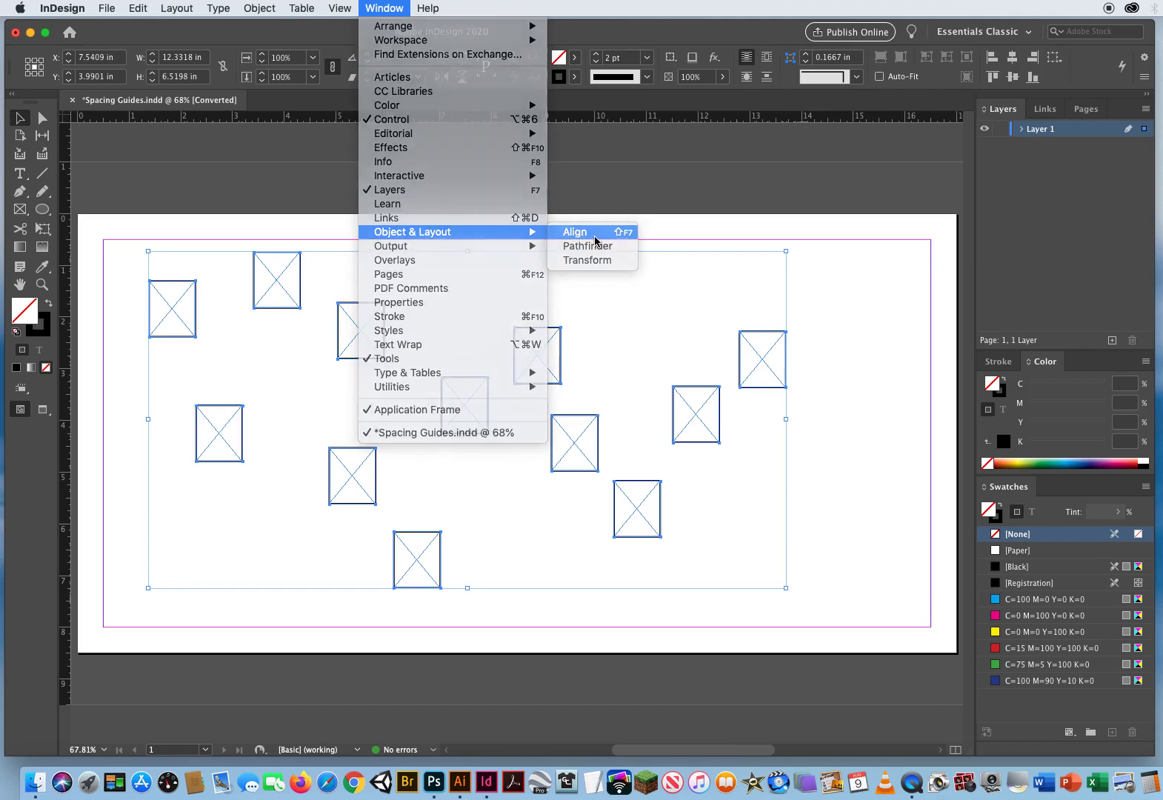
left_click(575, 231)
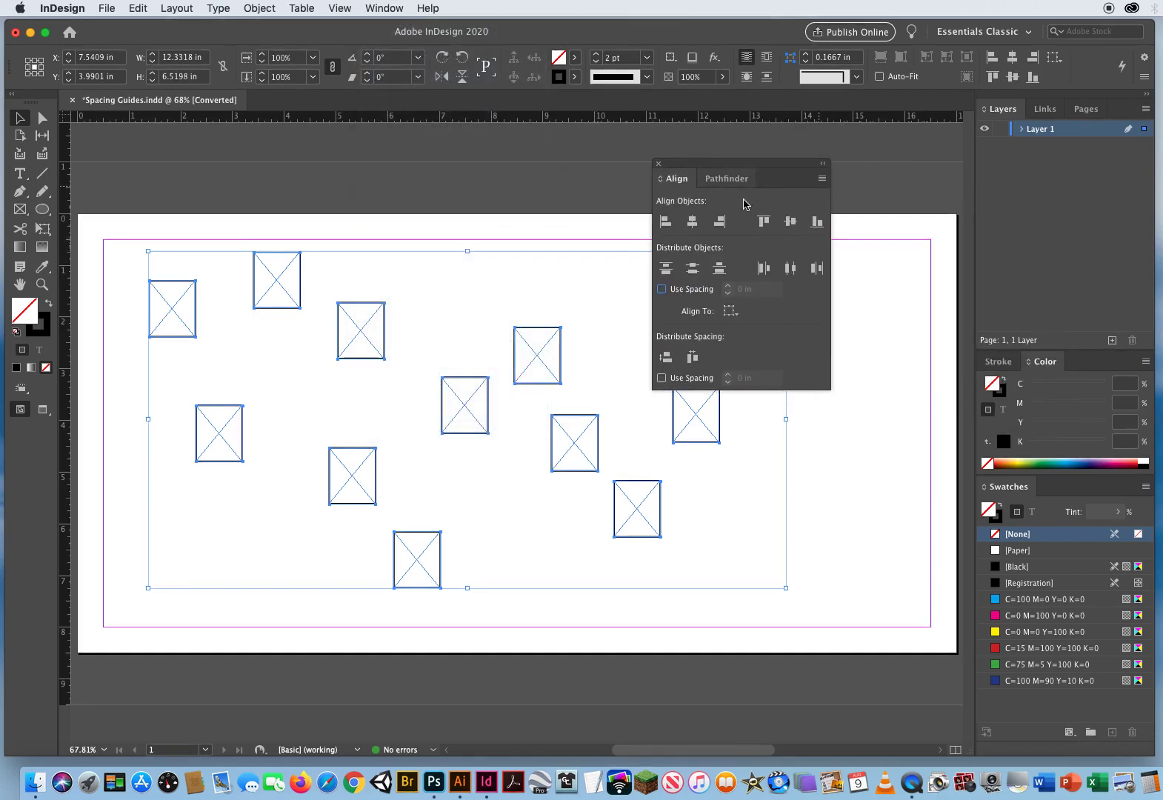
left_click(790, 221)
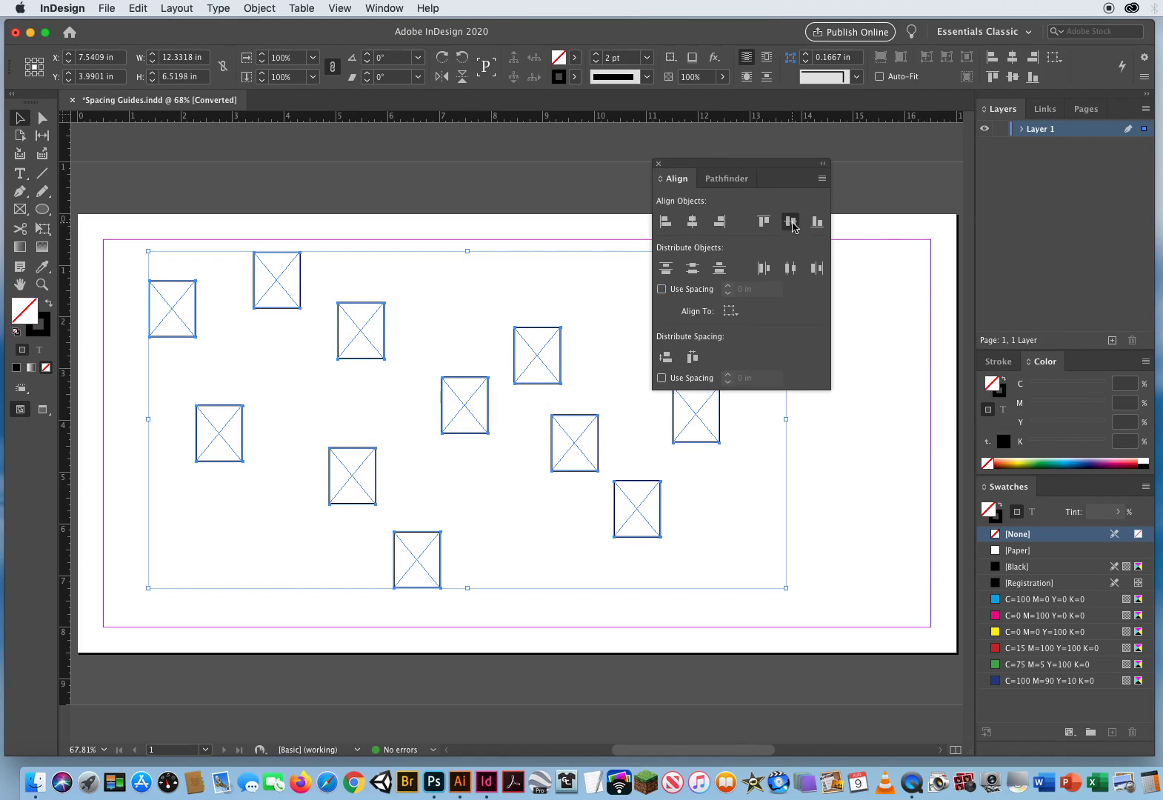
left_click(791, 221)
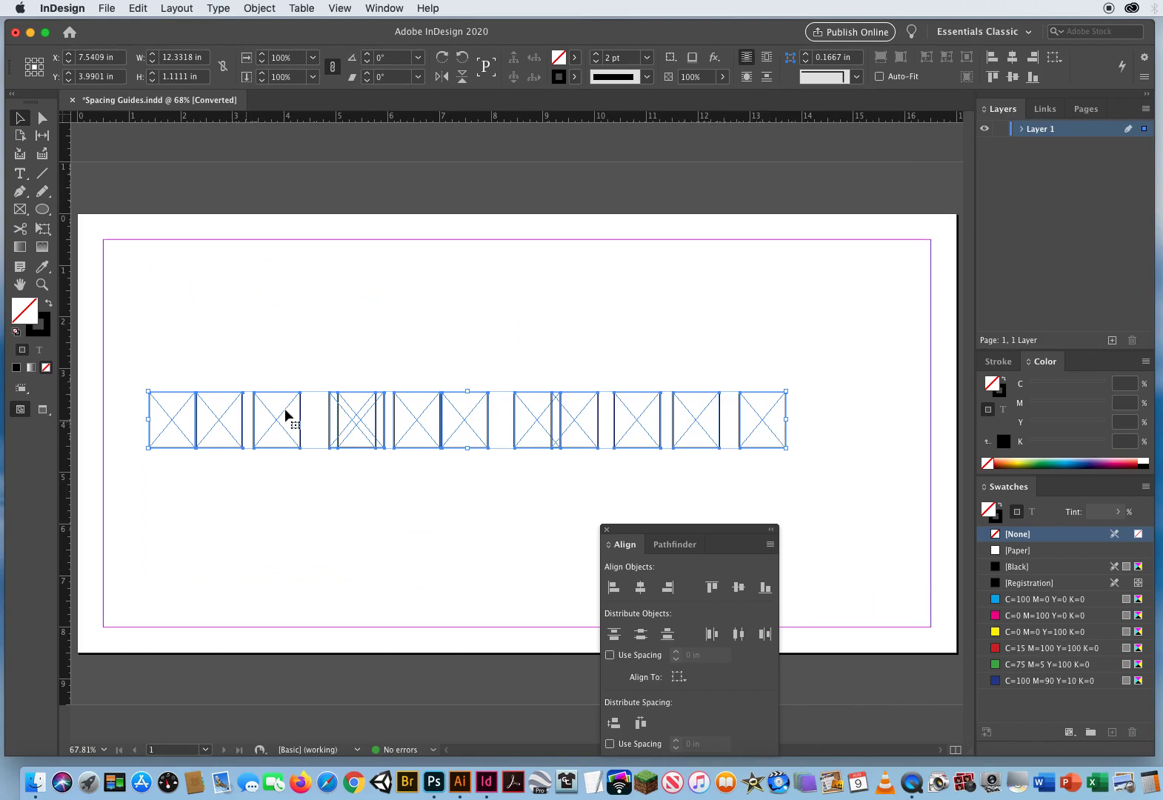
mouse_move(453, 560)
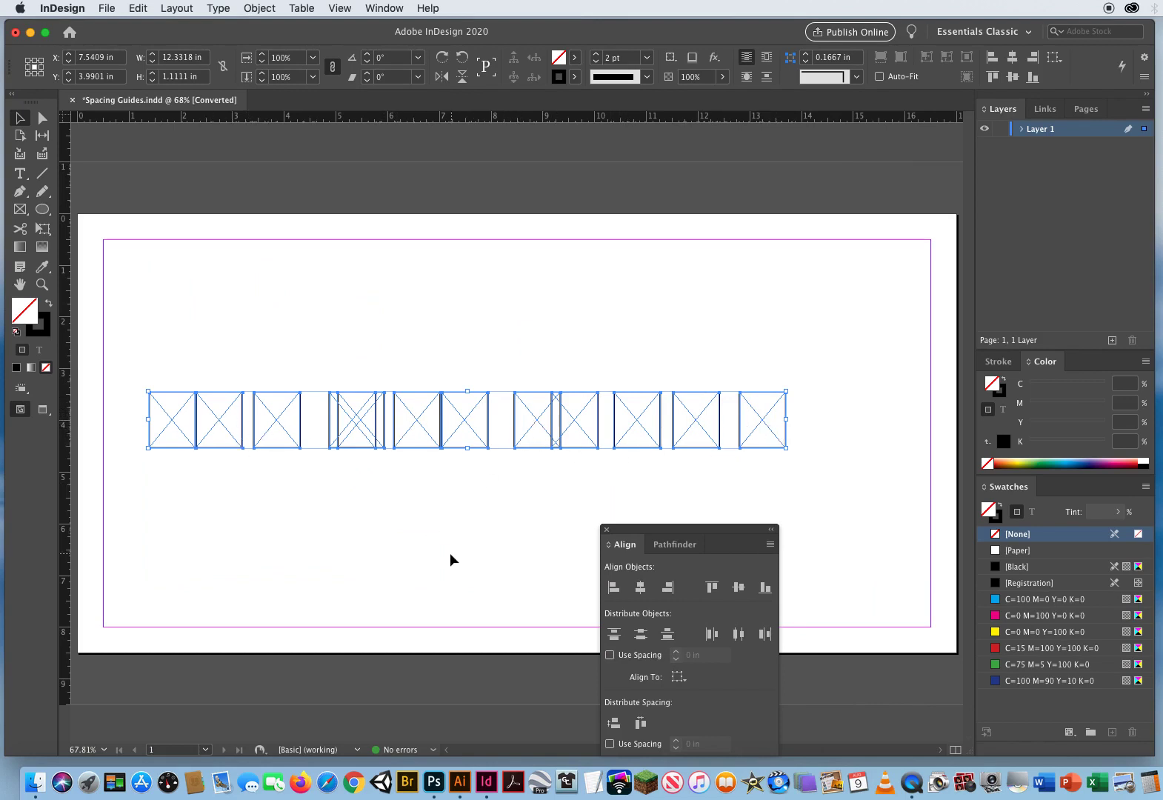
mouse_move(248, 370)
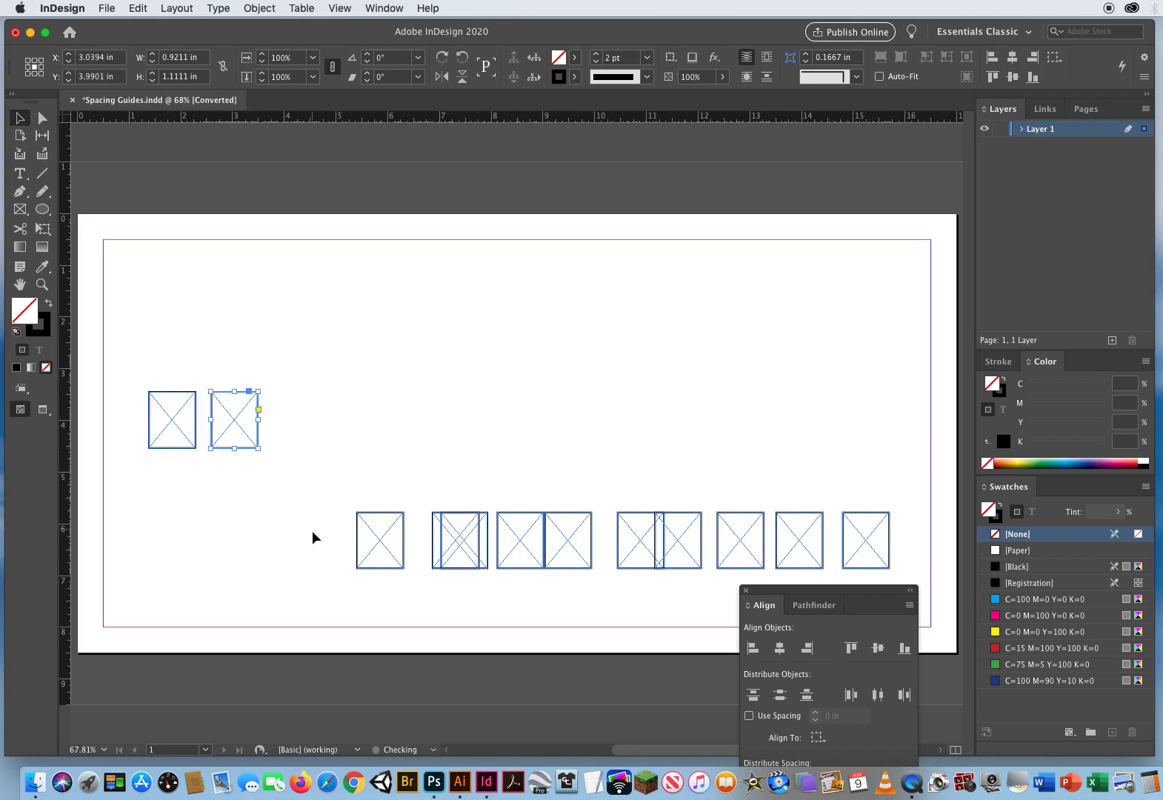
- Drag three frames into the row, matching gaps using the Smart Spacing Guides
left_click_drag(234, 421, 296, 432)
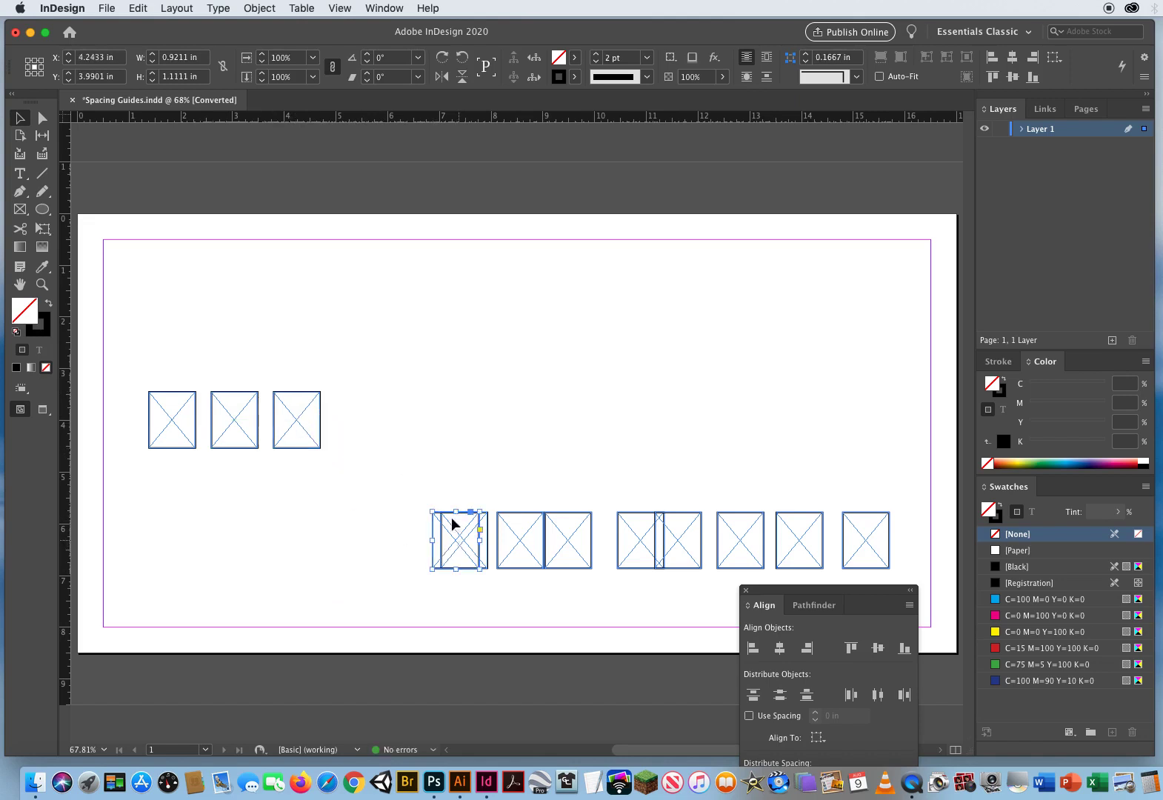
left_click_drag(457, 540, 359, 420)
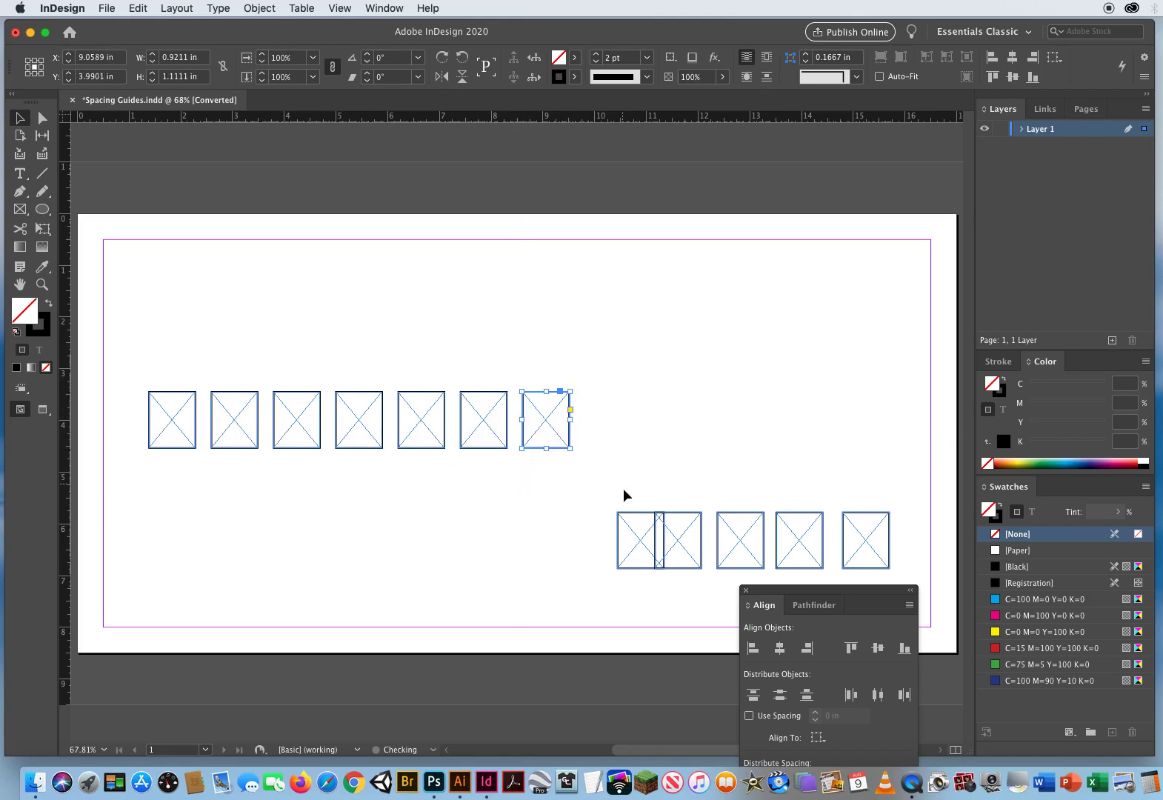
left_click_drag(545, 419, 605, 420)
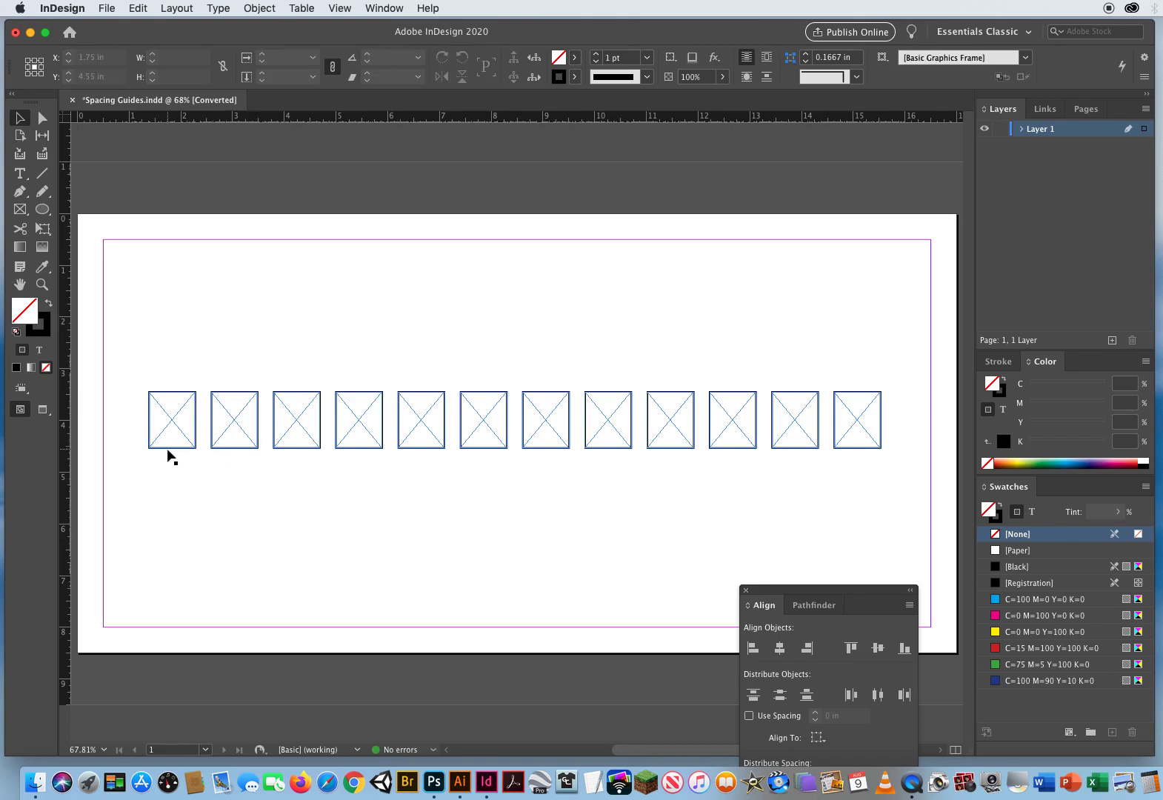
- Select the twelve-frame row and live-distribute it out to the right margin
left_click_drag(171, 460, 741, 469)
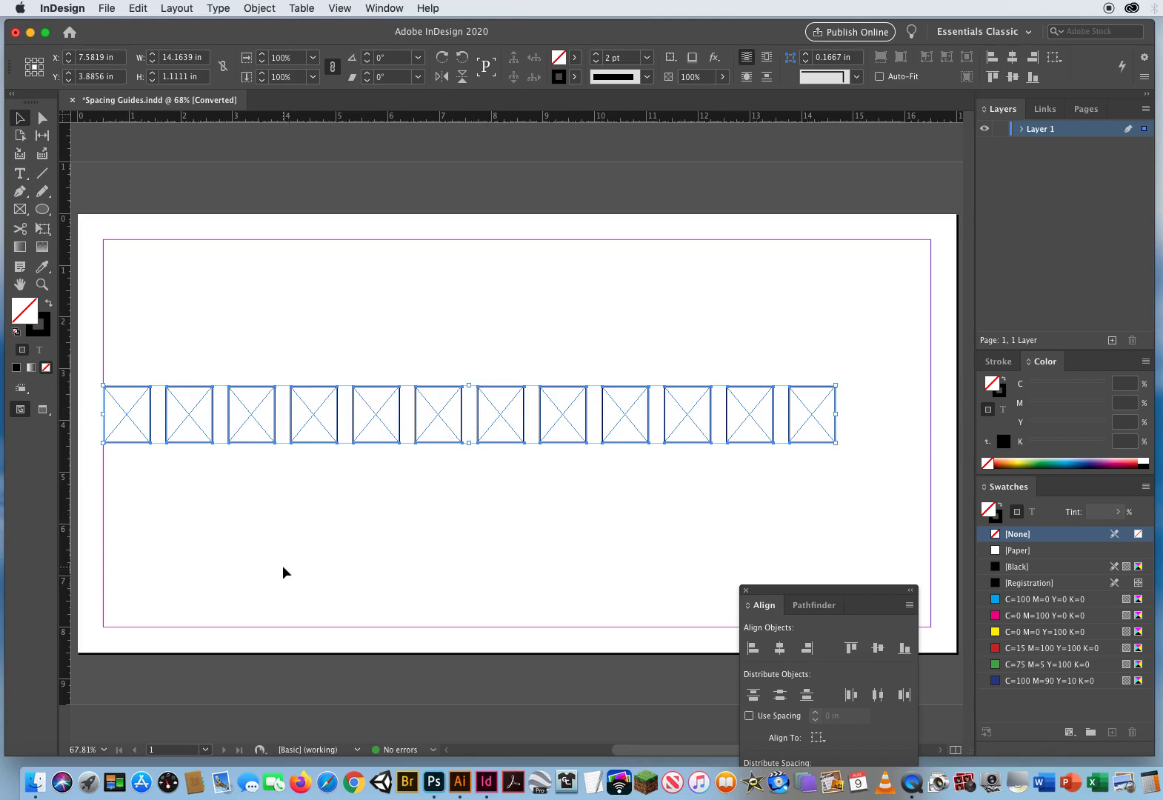
mouse_move(792, 475)
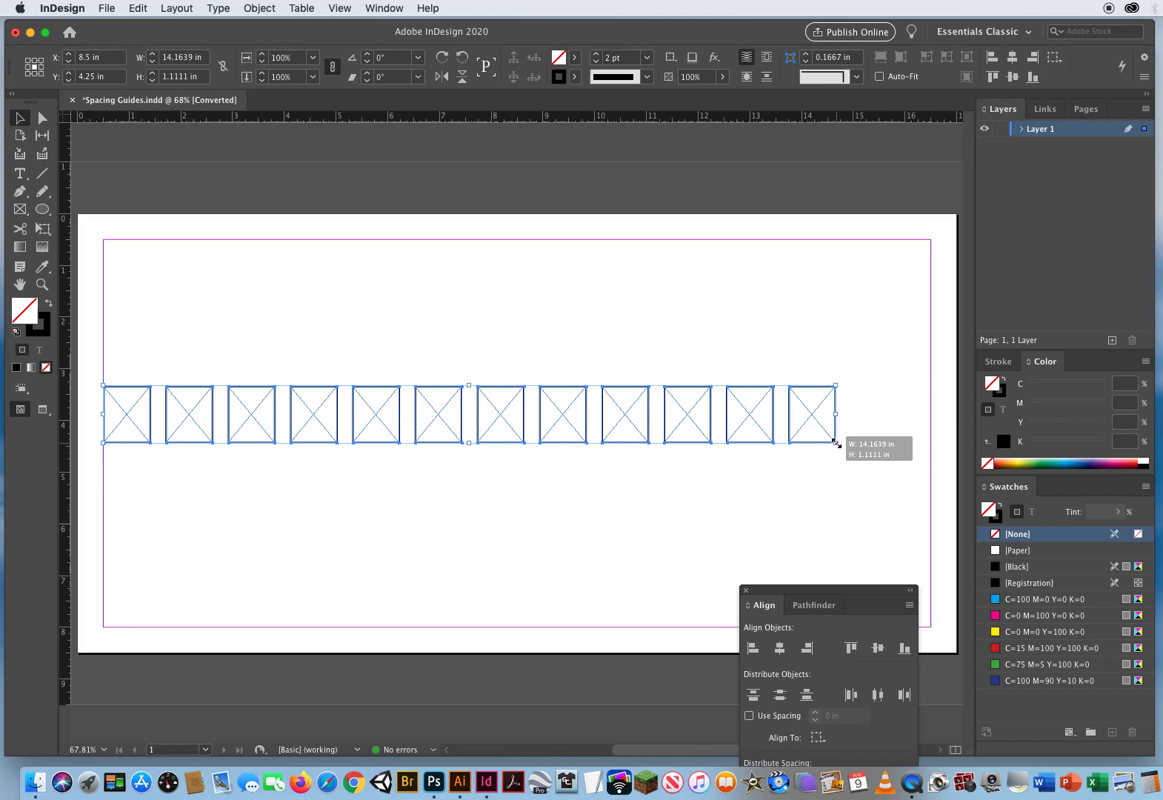
left_click_drag(836, 443, 912, 443)
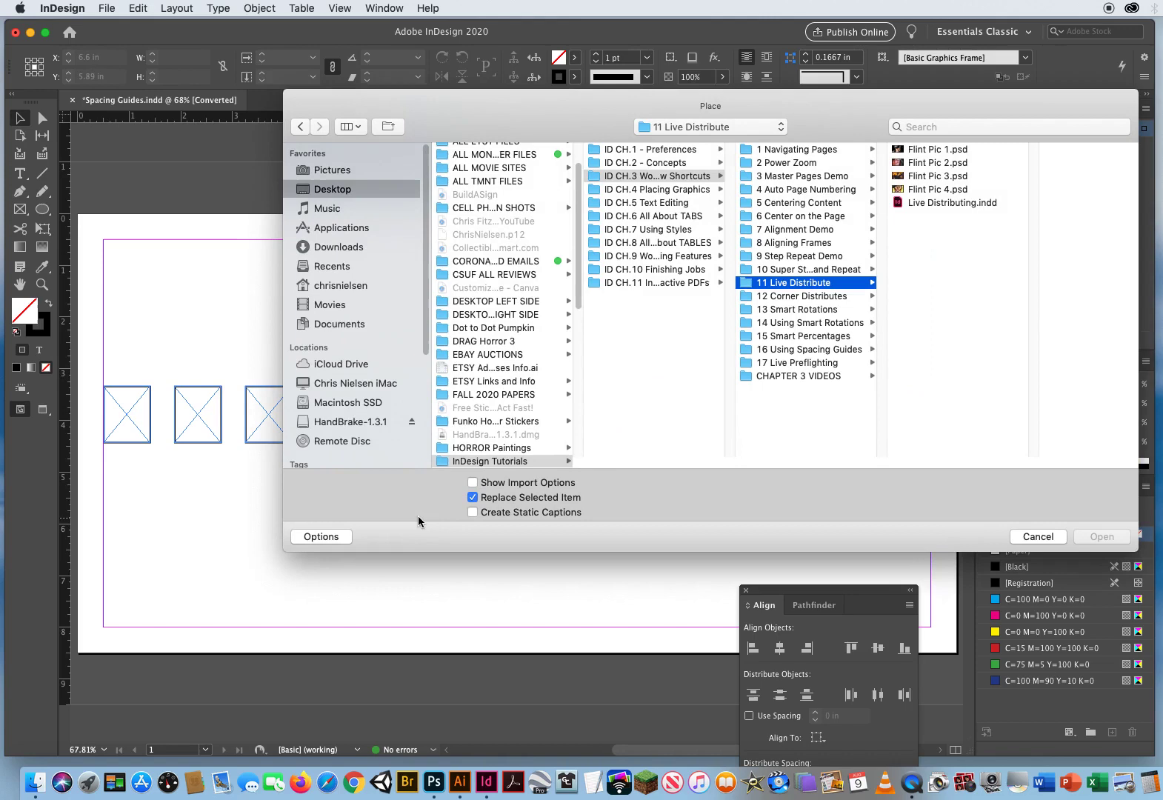
- Load 7SoyBean.psd through 15Potstickers.psd from the 16 Using Spacing Guides folder
left_click(801, 349)
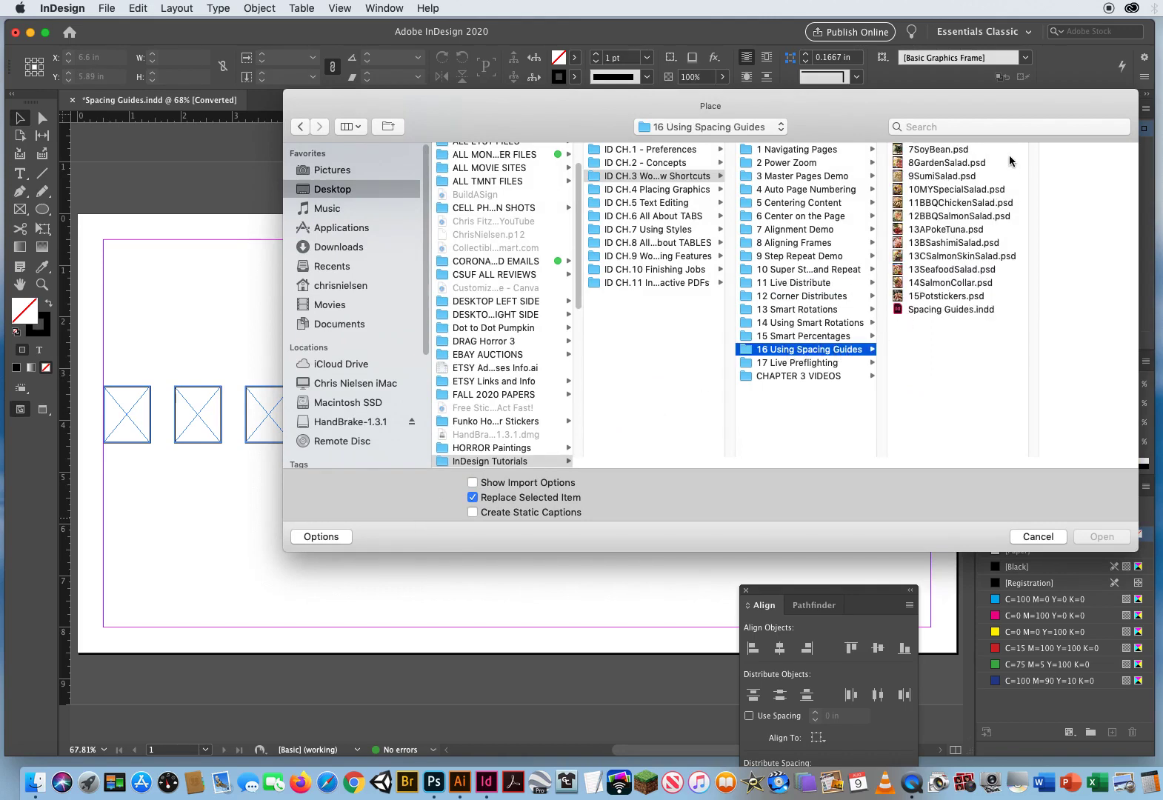
left_click(957, 242)
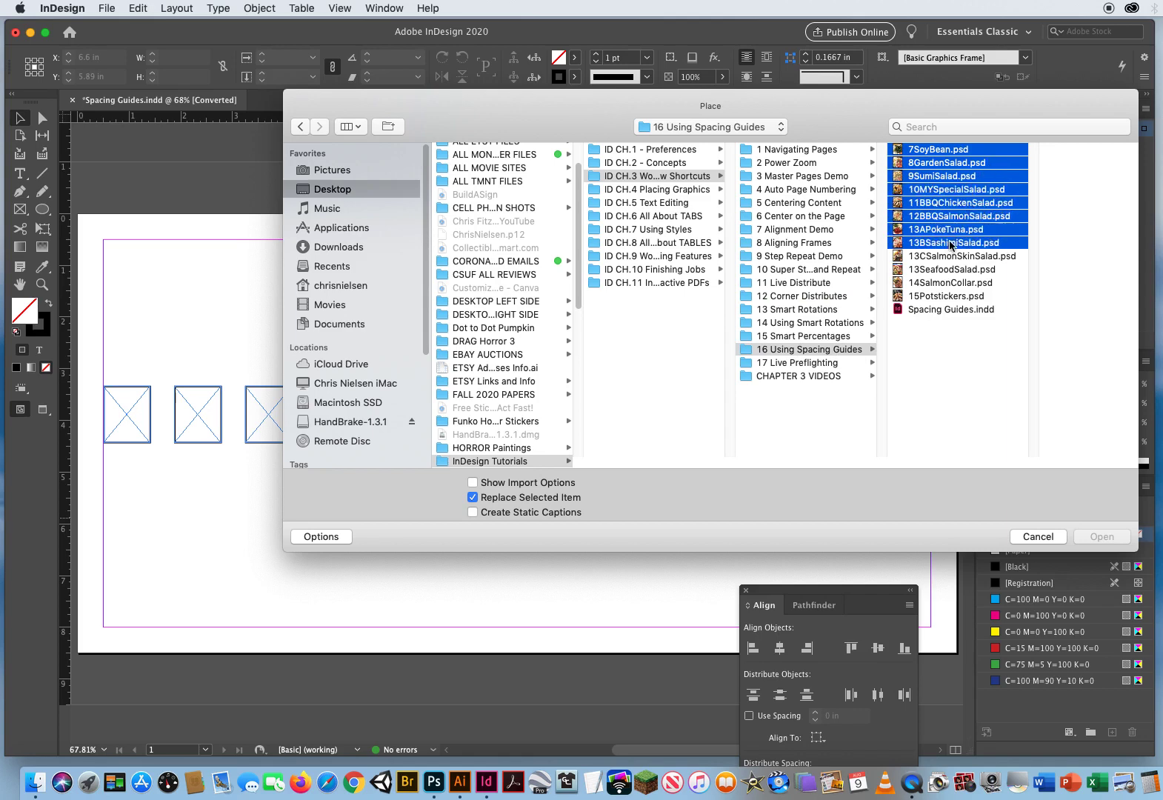
left_click(955, 296)
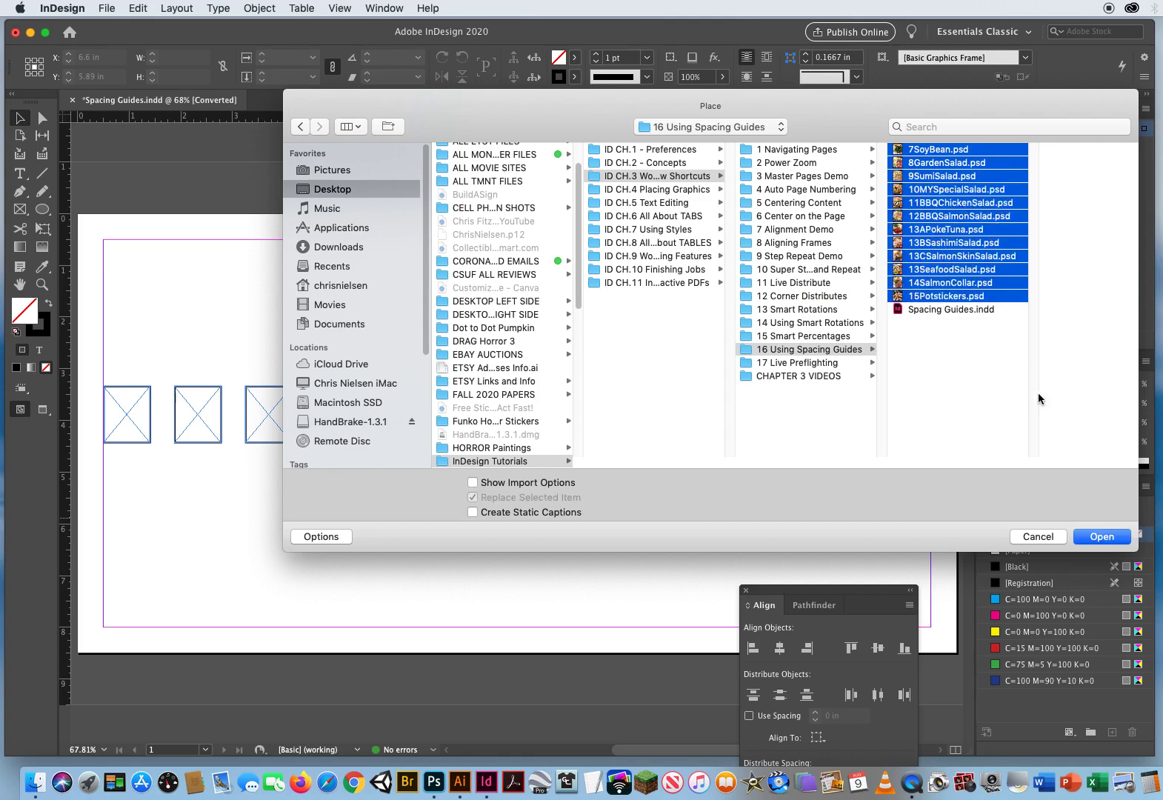
left_click(1100, 536)
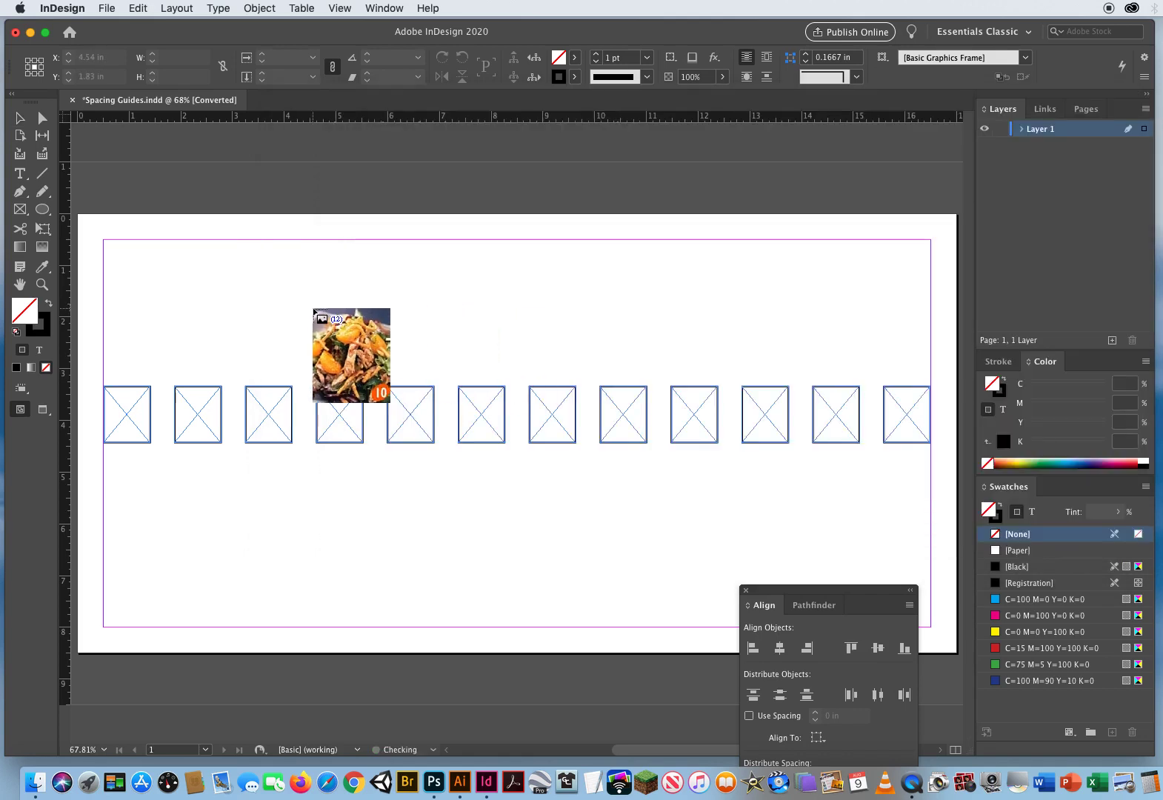
- Place the loaded photos frame by frame, starting with soy bean, including sashimi
left_click_drag(351, 356, 246, 318)
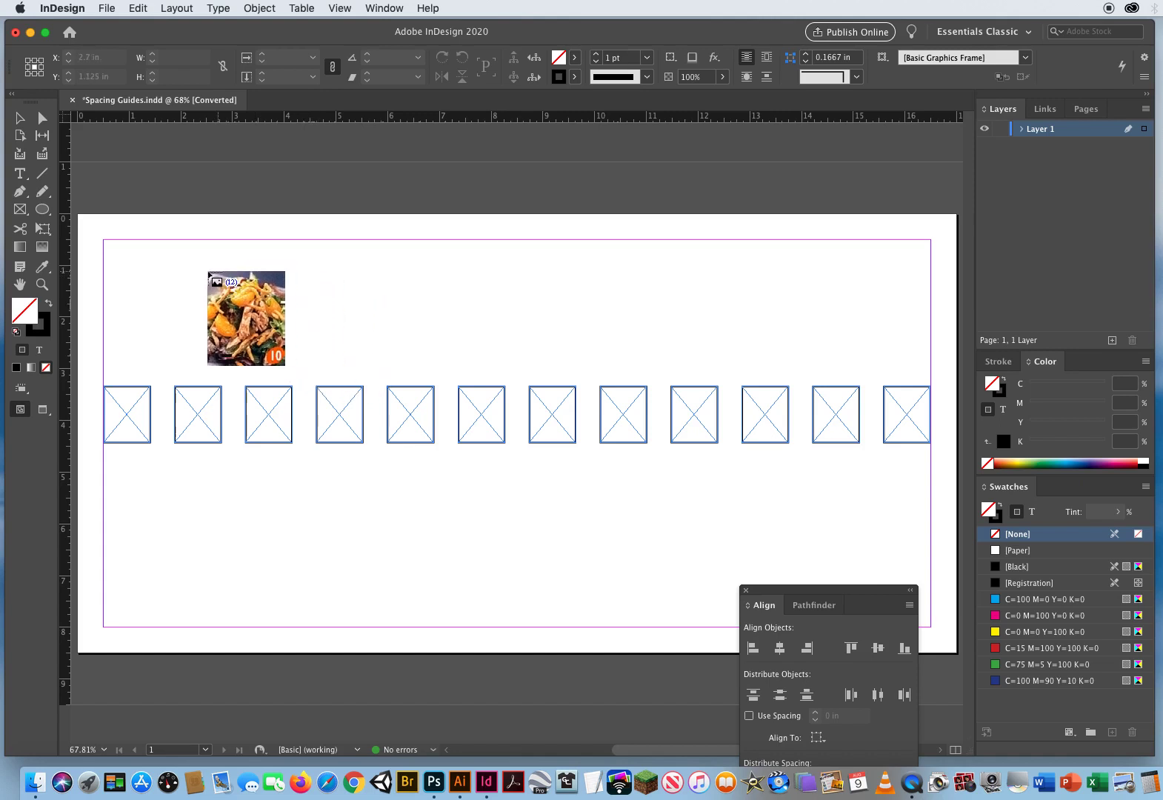
left_click_drag(245, 318, 198, 319)
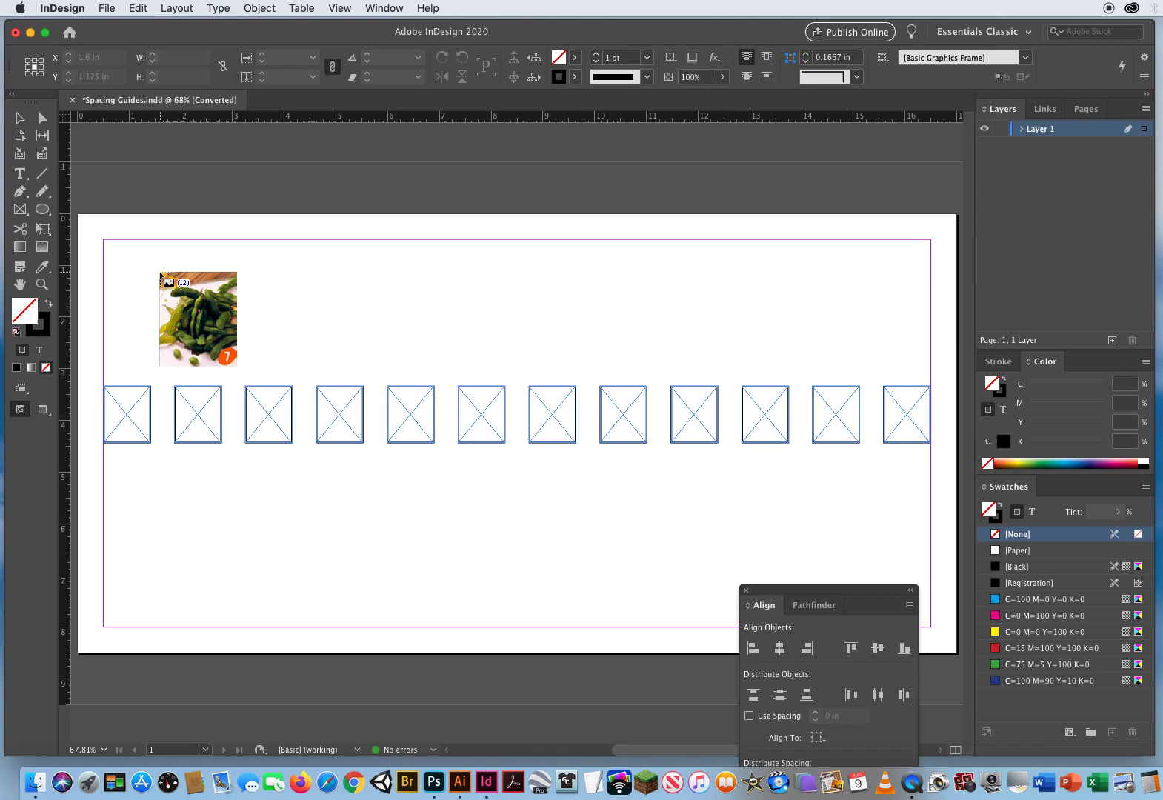
left_click_drag(197, 318, 247, 333)
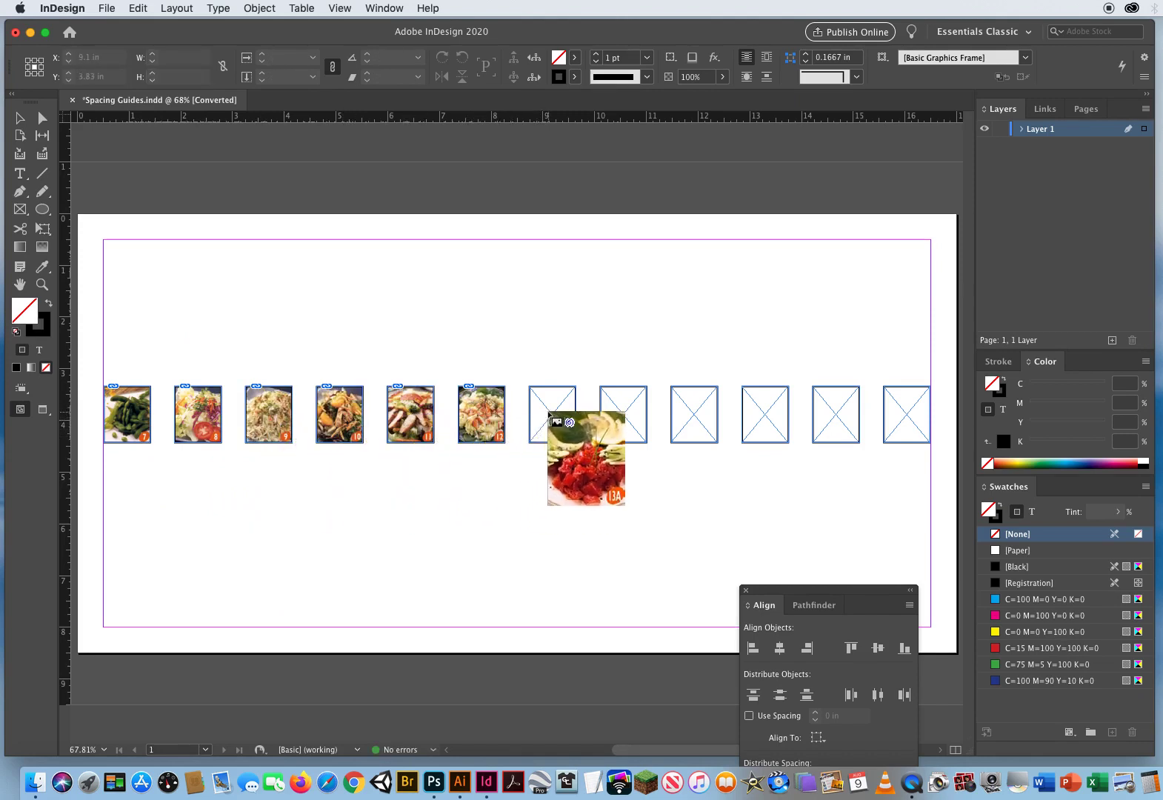
left_click_drag(586, 456, 577, 320)
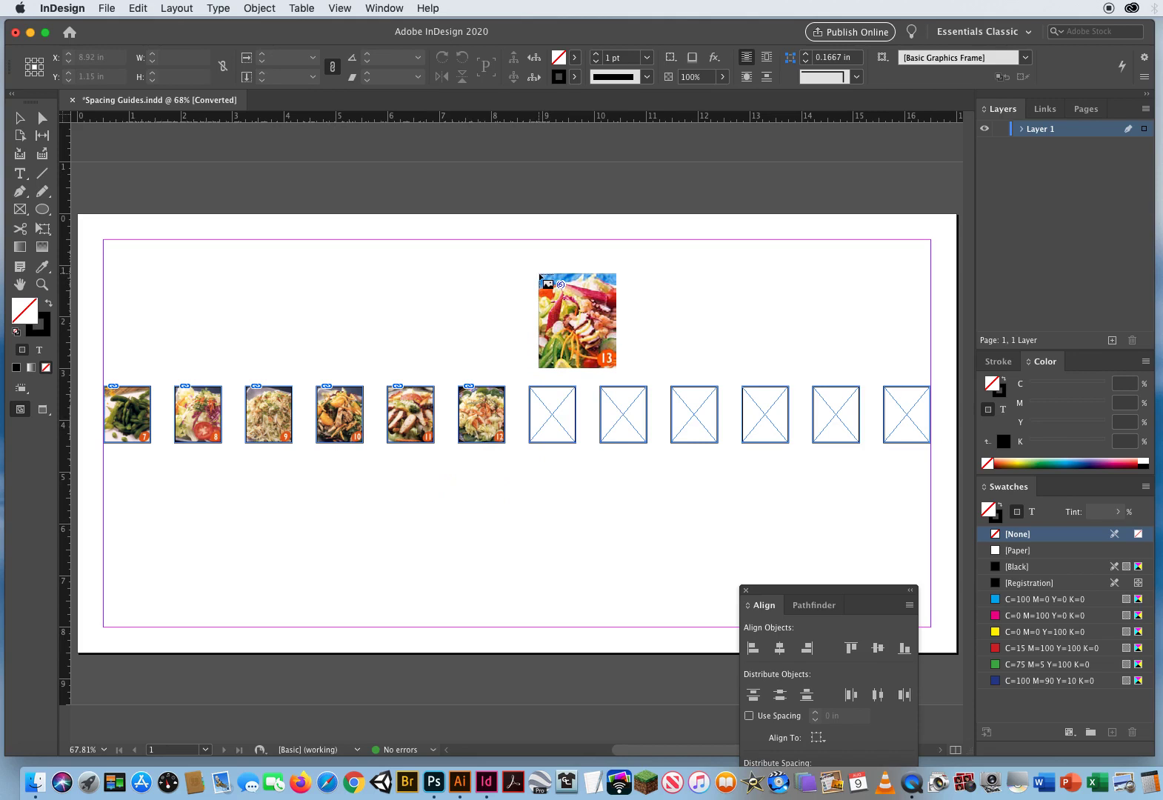
left_click_drag(577, 320, 589, 454)
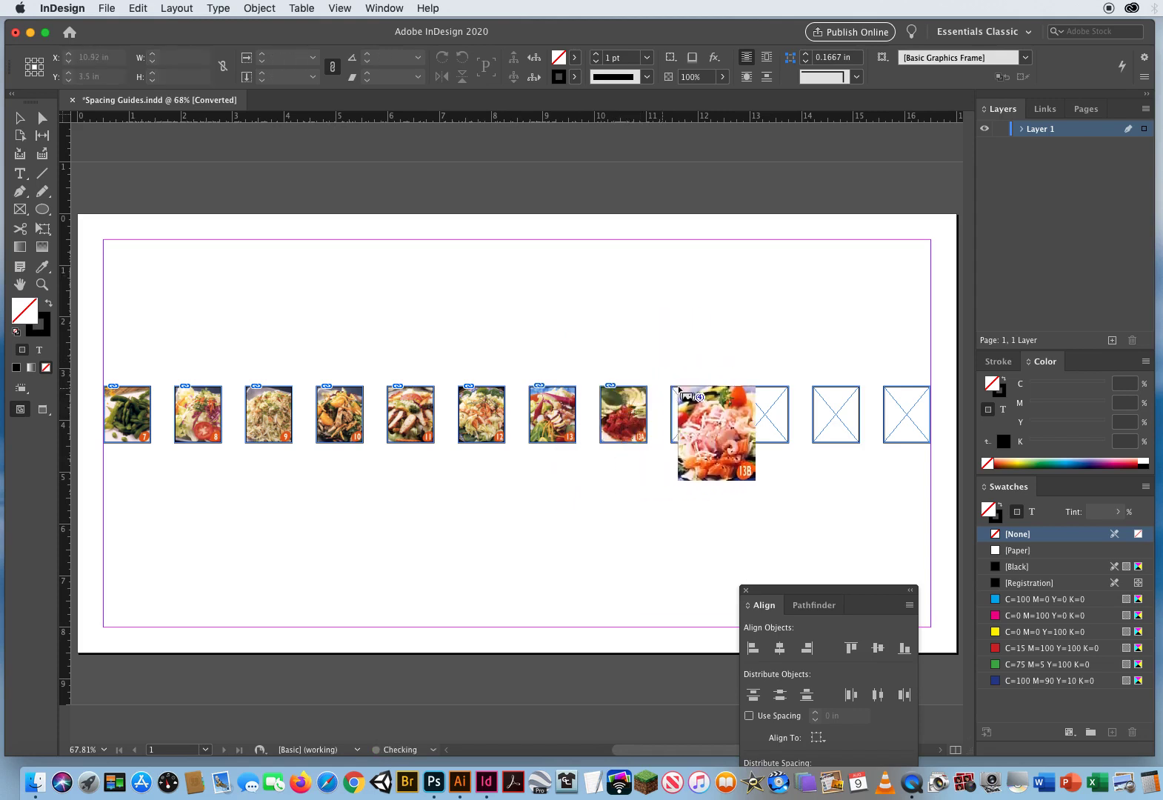
left_click_drag(715, 434, 799, 464)
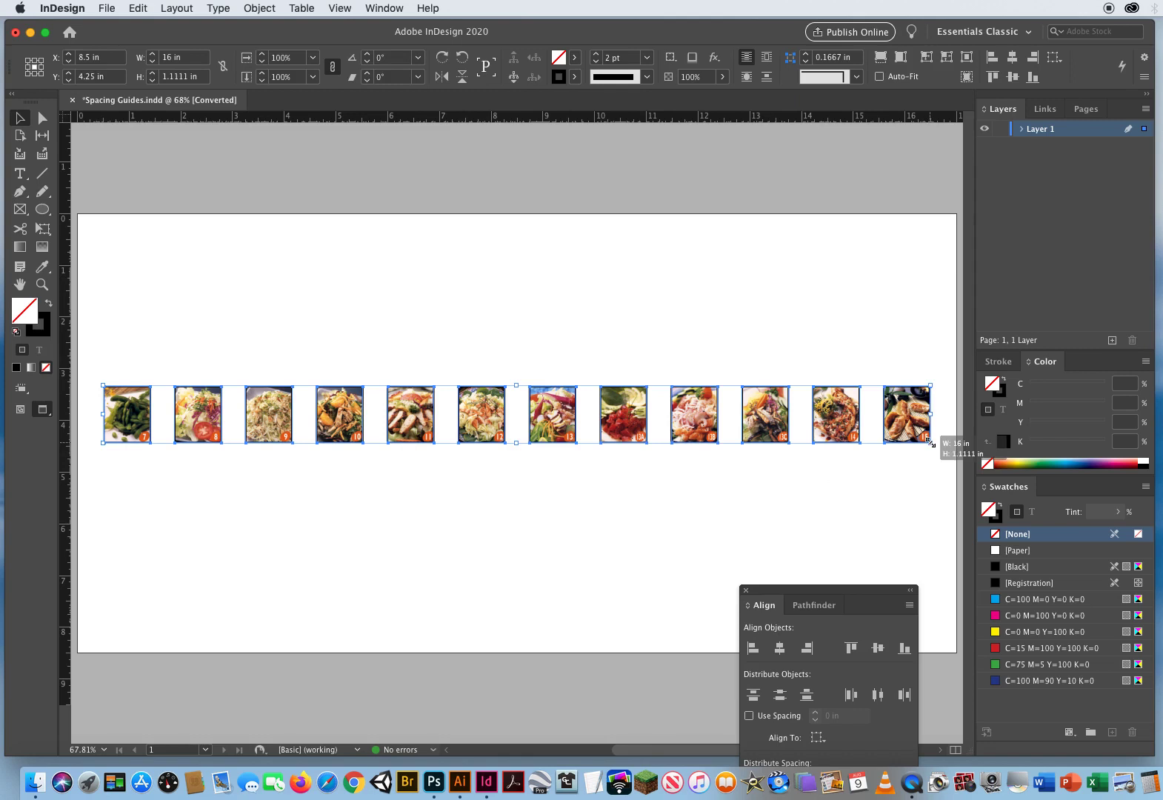
- Squeeze the photo row's gaps tighter, then stretch it back to the right margin
left_click_drag(929, 441, 894, 448)
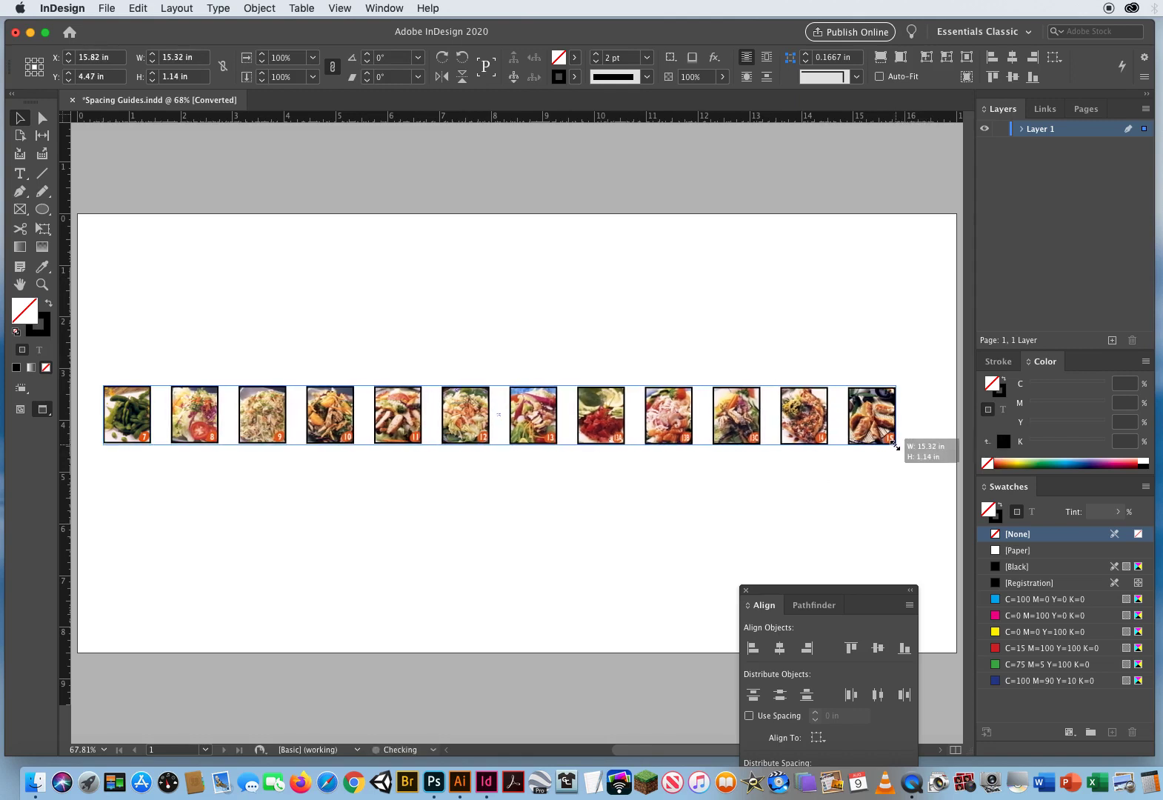
left_click_drag(896, 448, 836, 475)
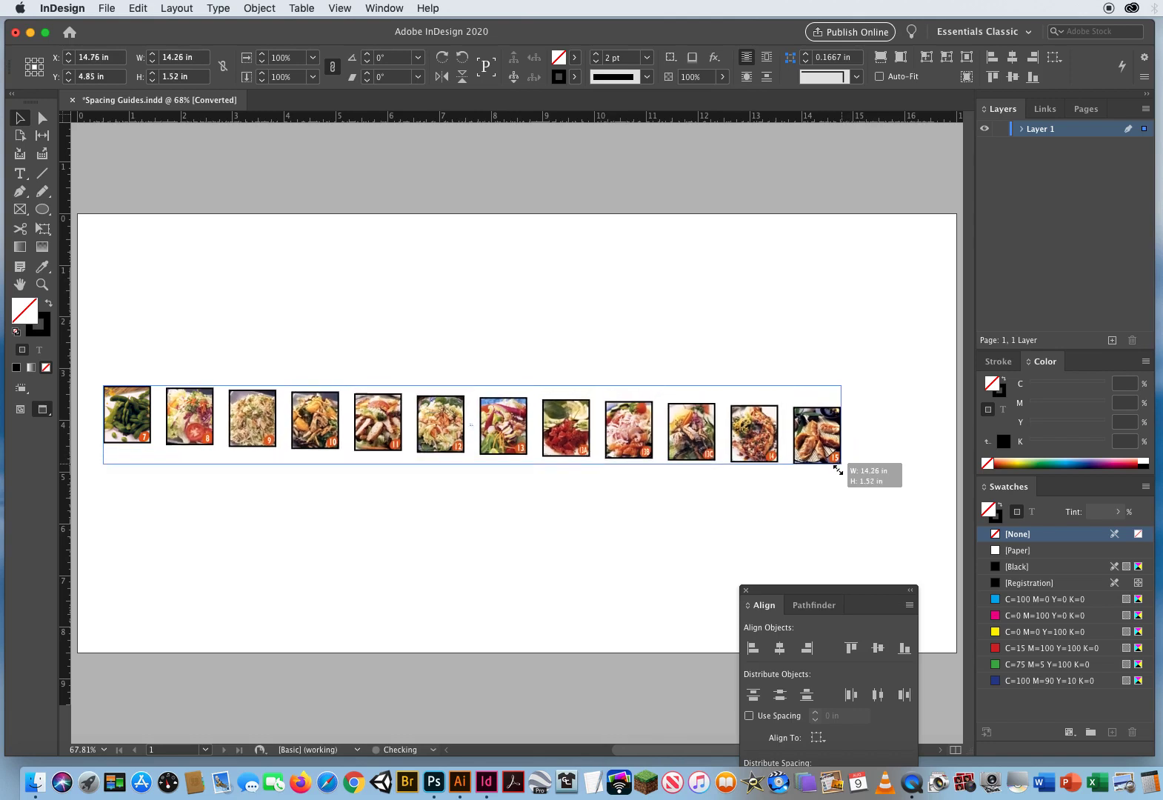
left_click_drag(838, 472, 601, 508)
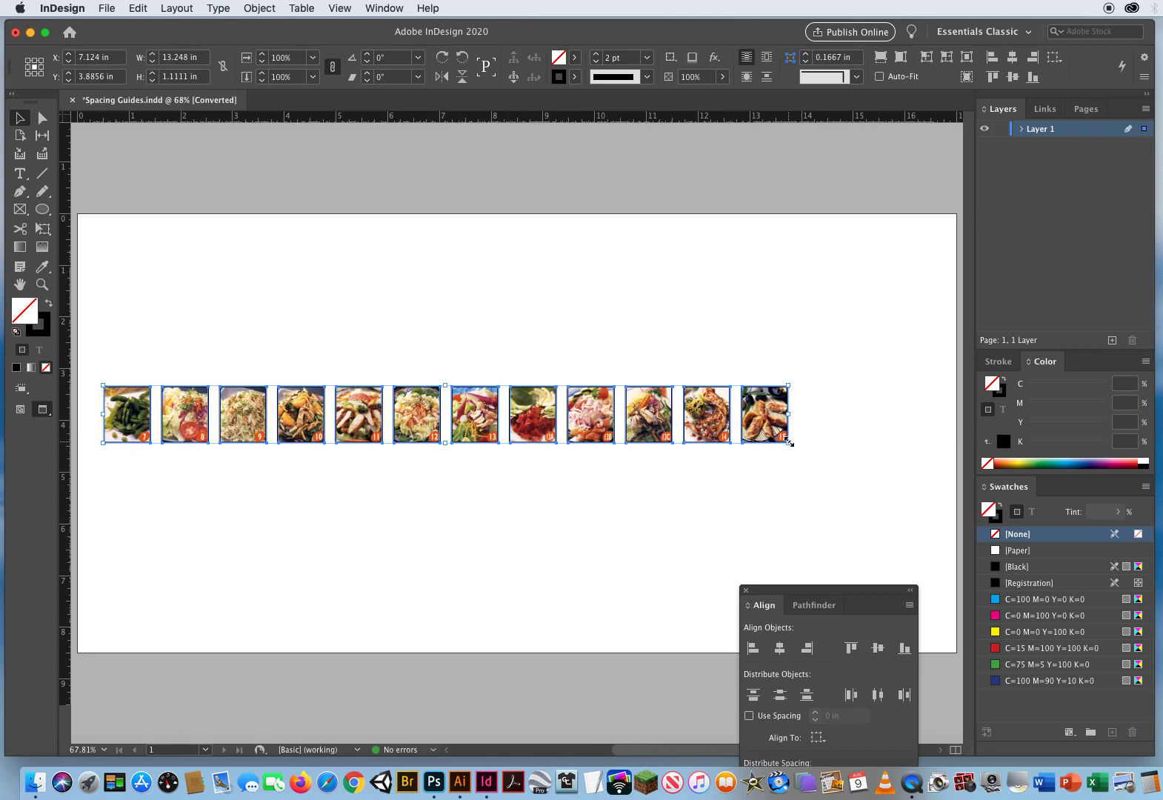
left_click_drag(788, 444, 766, 440)
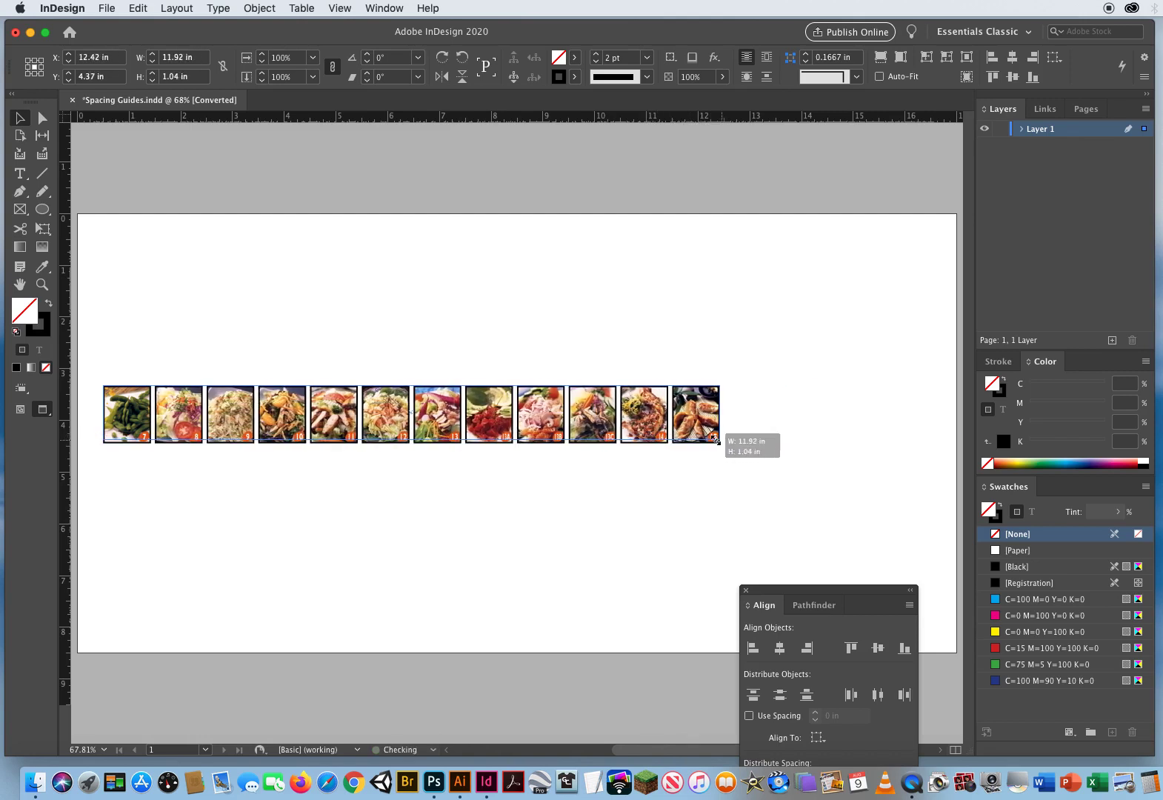
left_click_drag(713, 439, 684, 439)
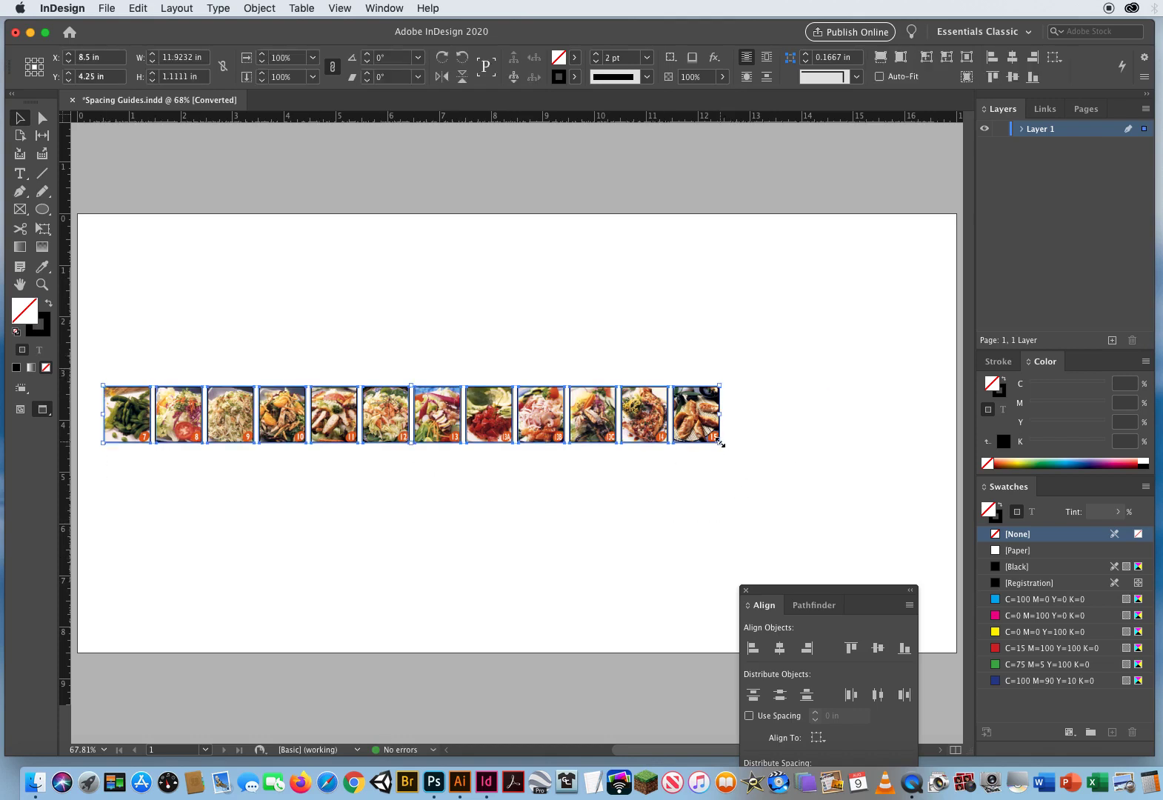
left_click_drag(719, 445, 931, 445)
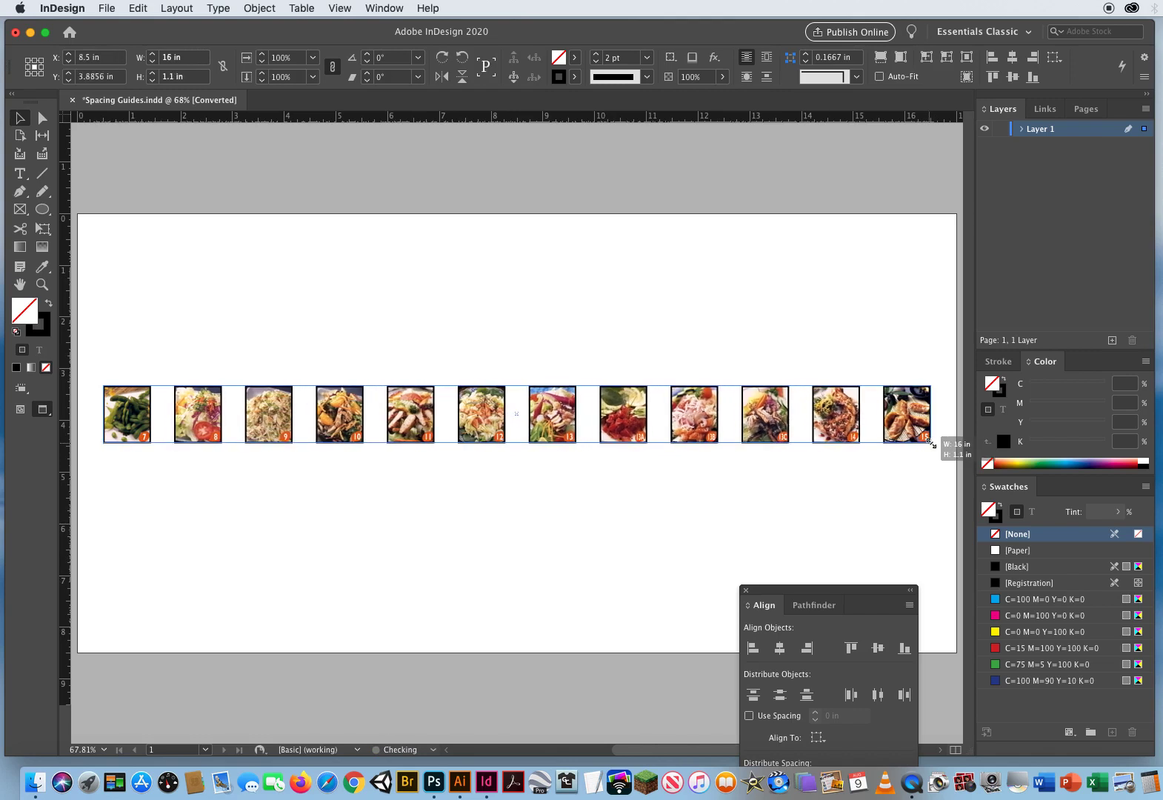
left_click_drag(929, 442, 929, 451)
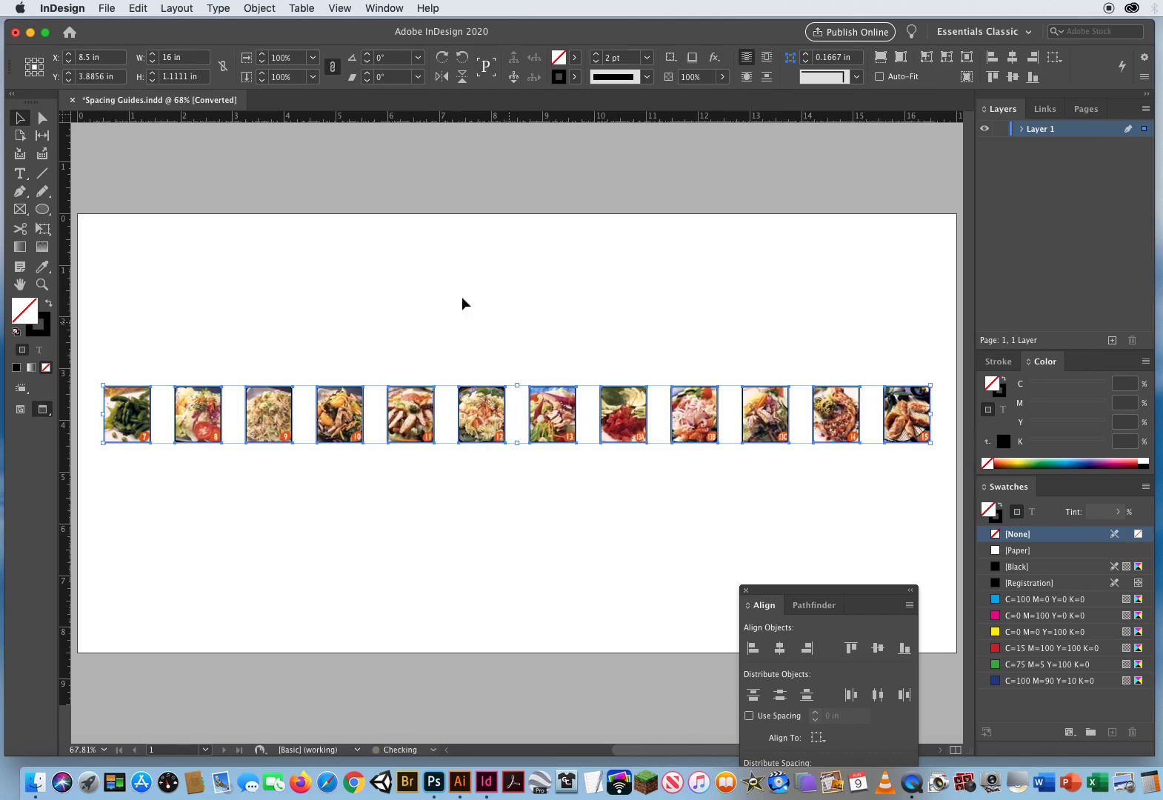